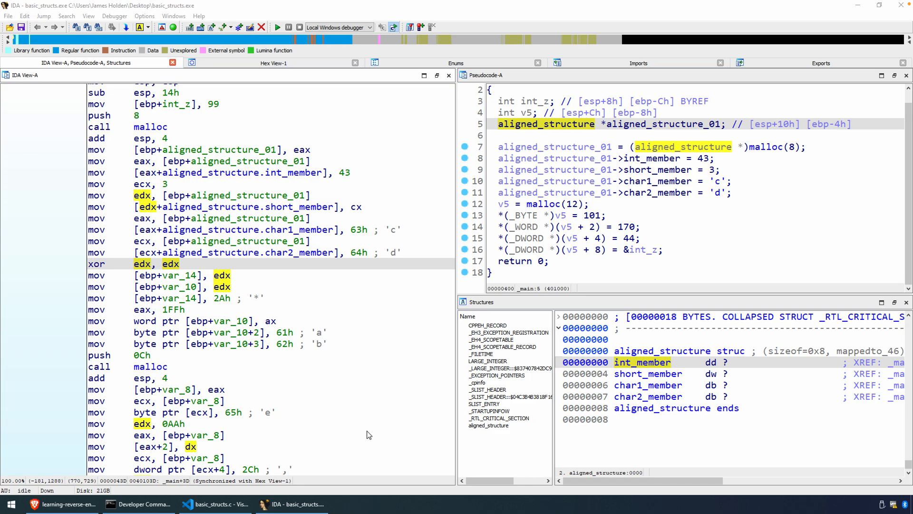
mouse_move(117, 283)
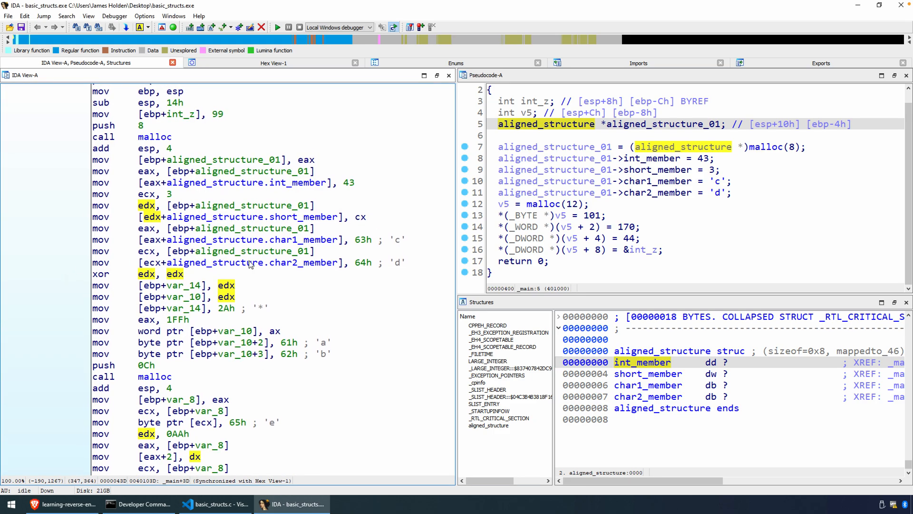
mouse_move(384, 269)
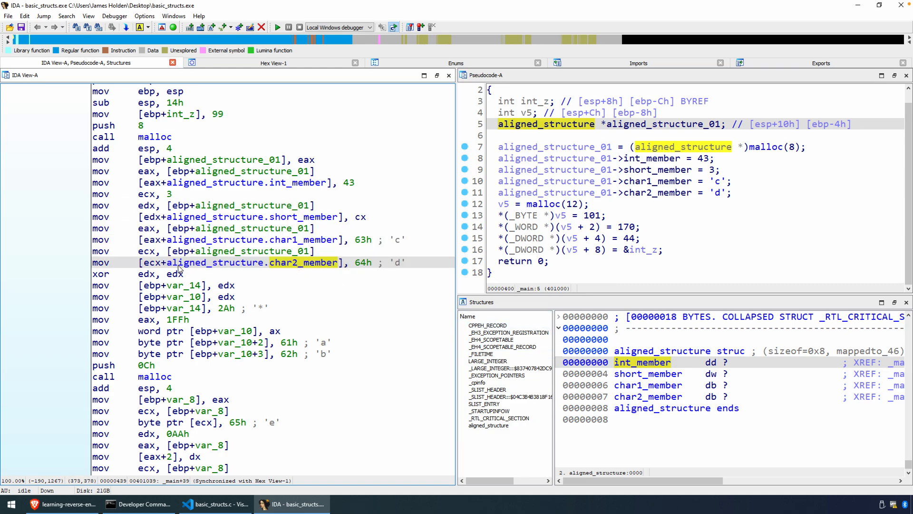
Step: Mark the end of the heap struct writes, then scroll through basic_structs.c in VS Code
click(116, 274)
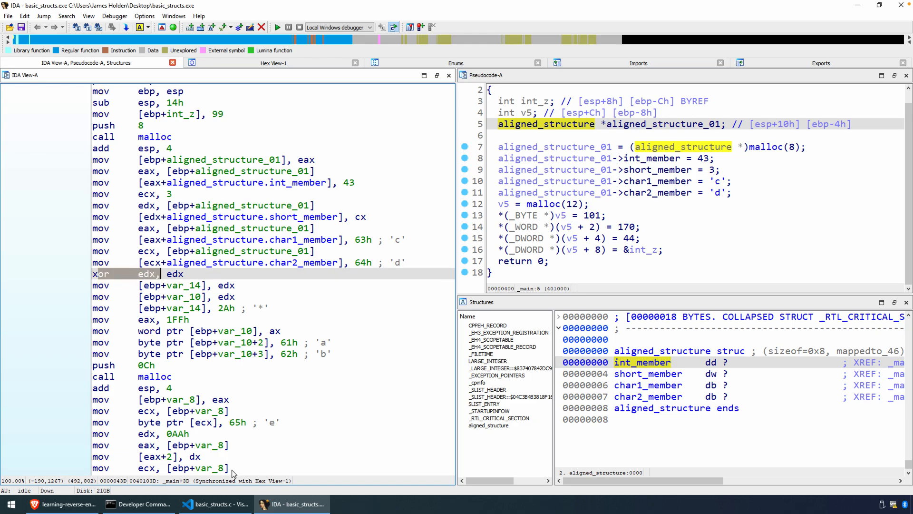
click(215, 504)
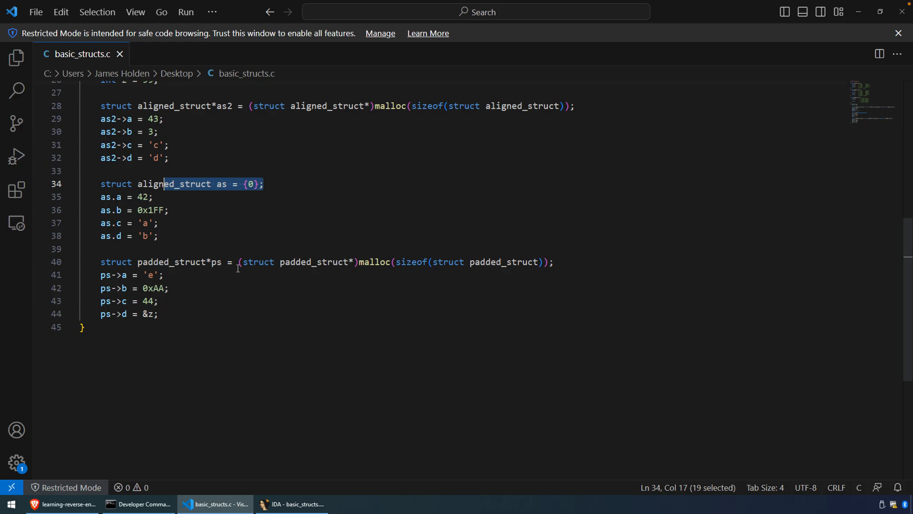
scroll(up, 3)
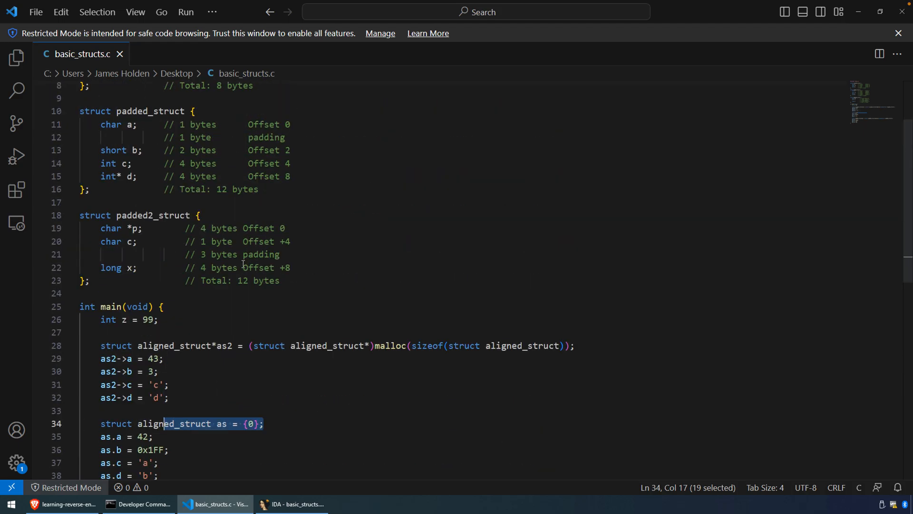
scroll(down, 3)
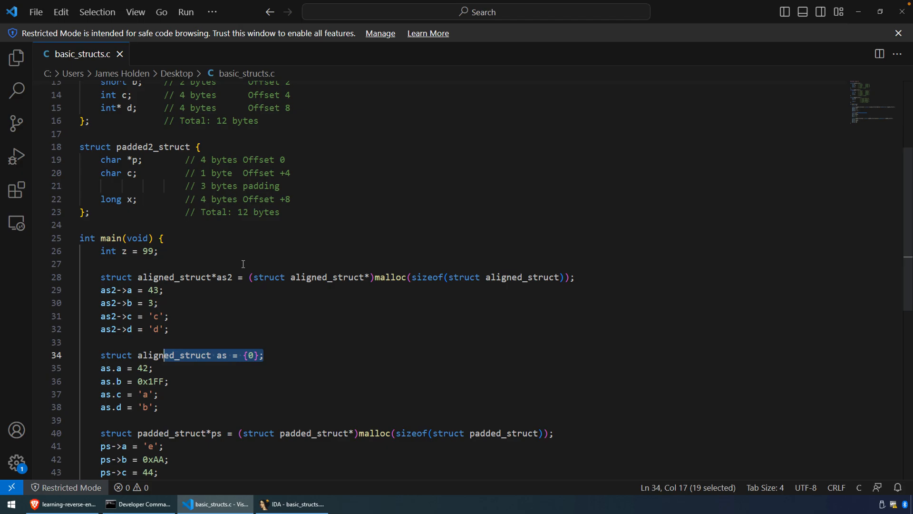
scroll(down, 3)
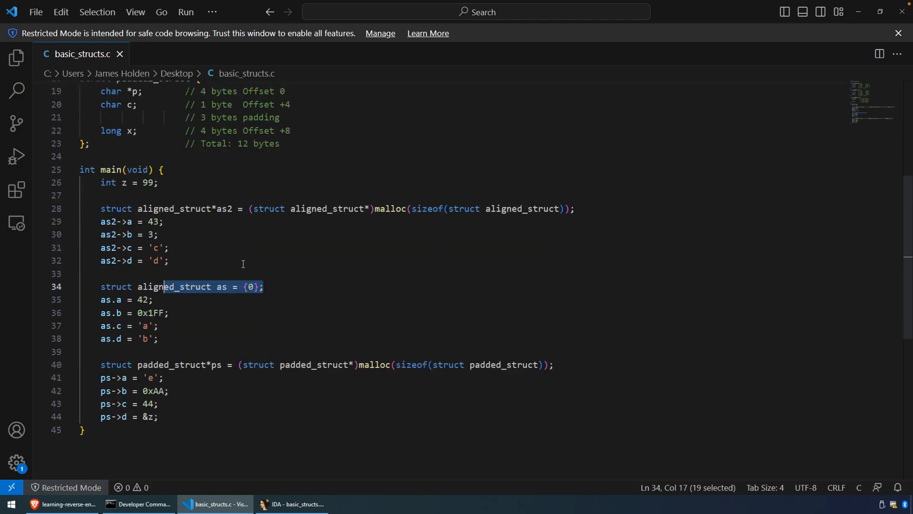
click(162, 338)
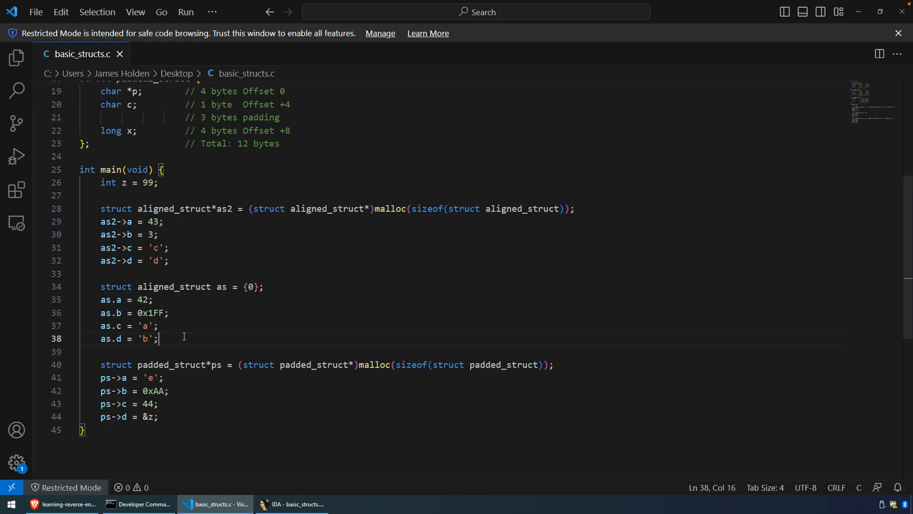
mouse_move(183, 321)
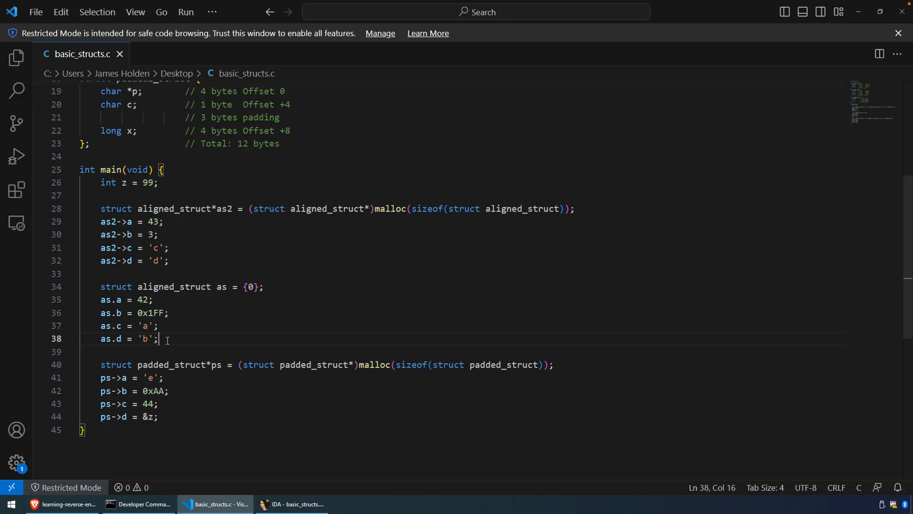
Step: Select aligned_struct members b and d, then highlight the heap-allocated as2 block in main
scroll(up, 3)
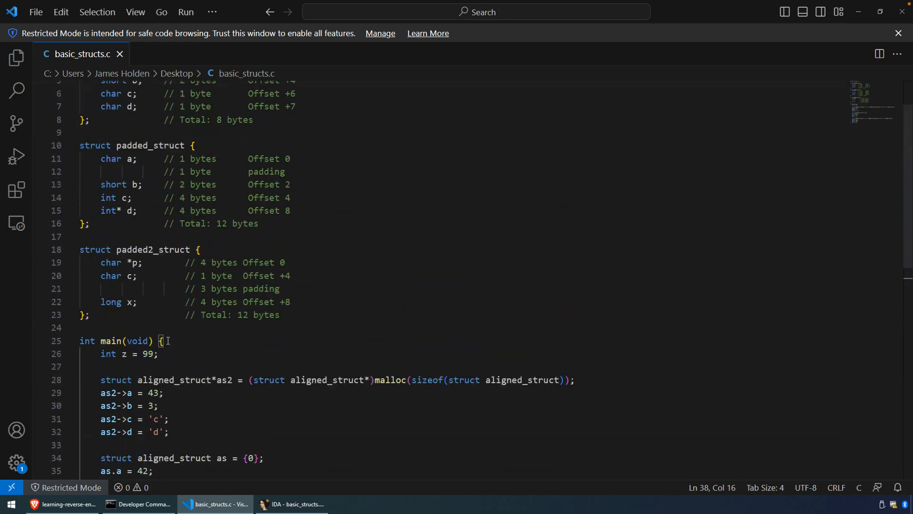
scroll(up, 3)
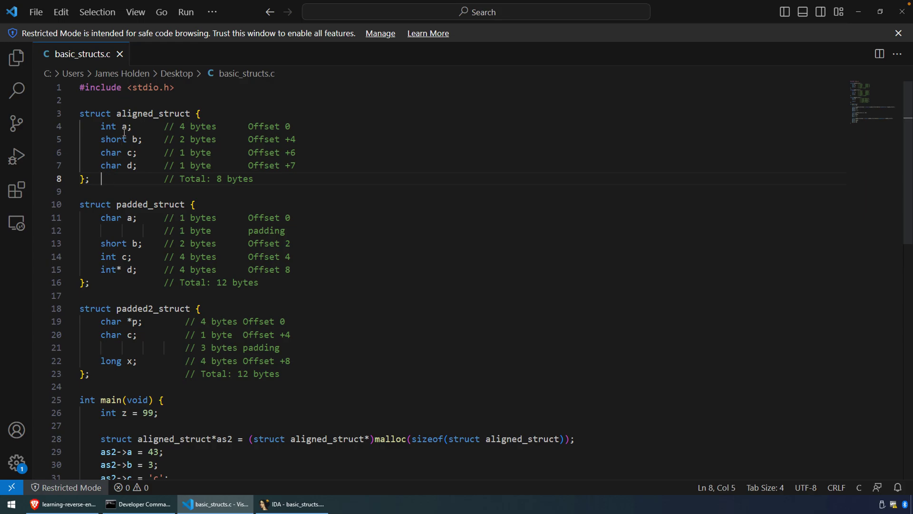
double_click(108, 127)
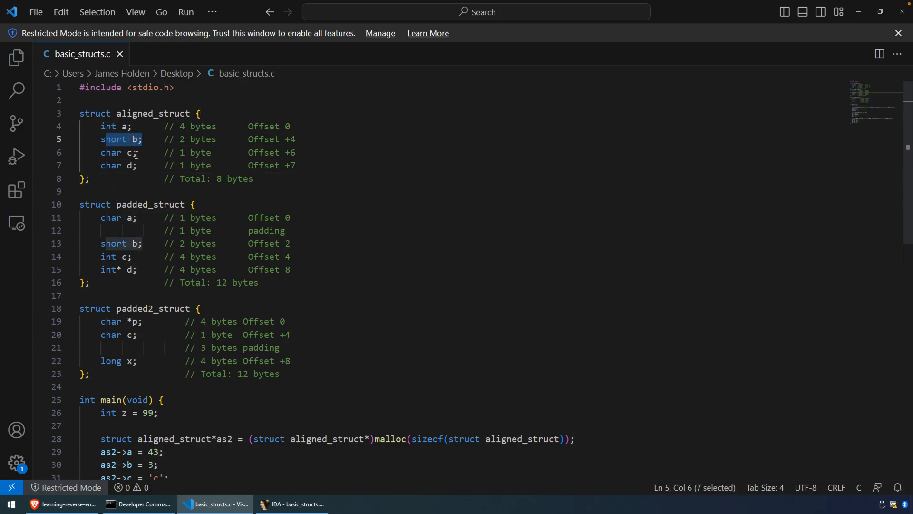
double_click(130, 166)
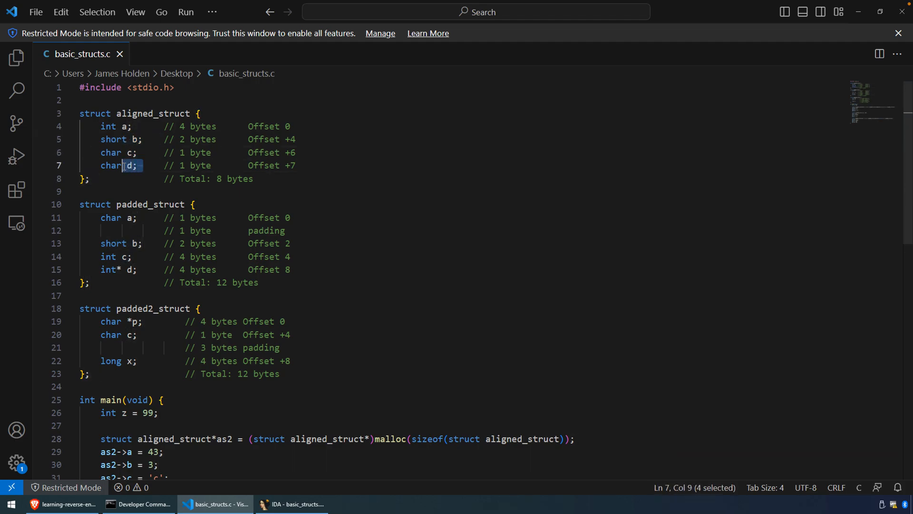
mouse_move(154, 179)
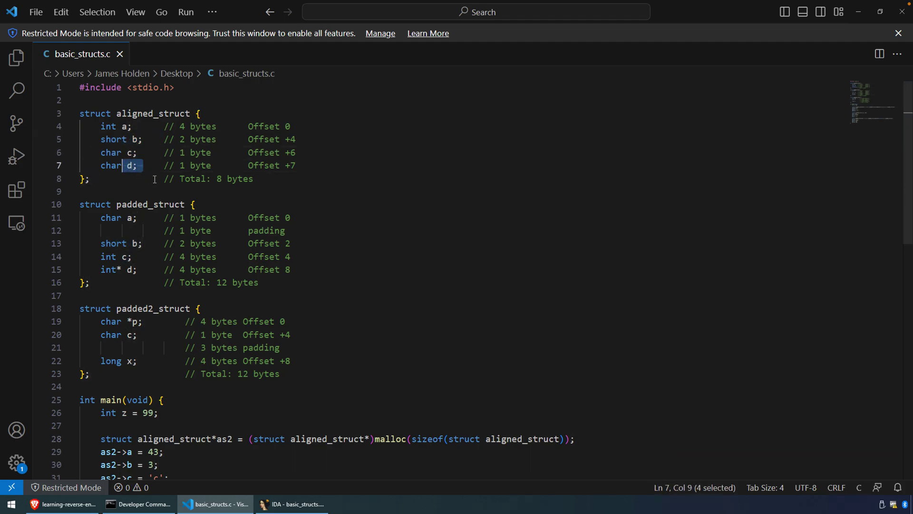
scroll(down, 3)
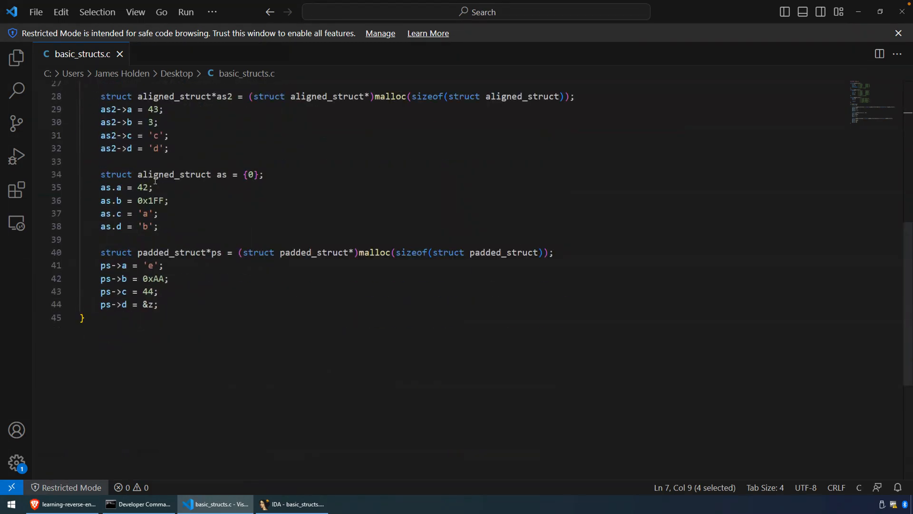
scroll(up, 3)
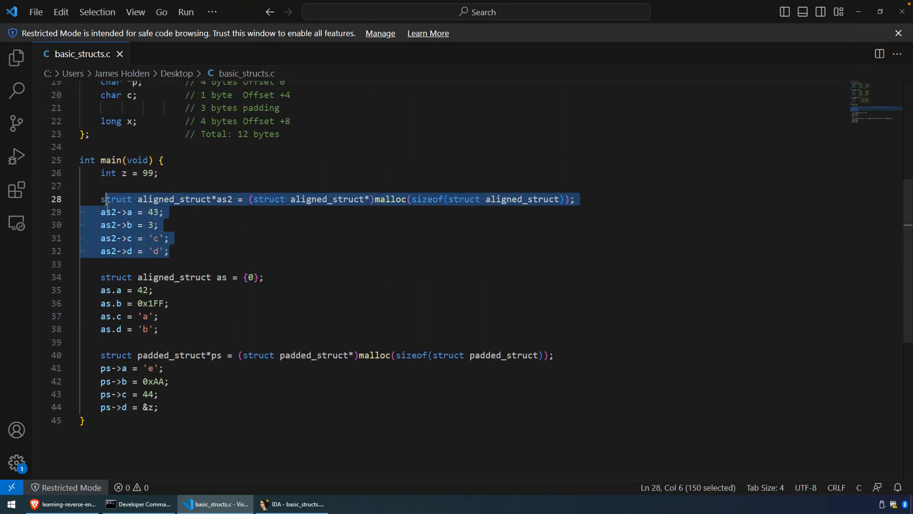
click(392, 198)
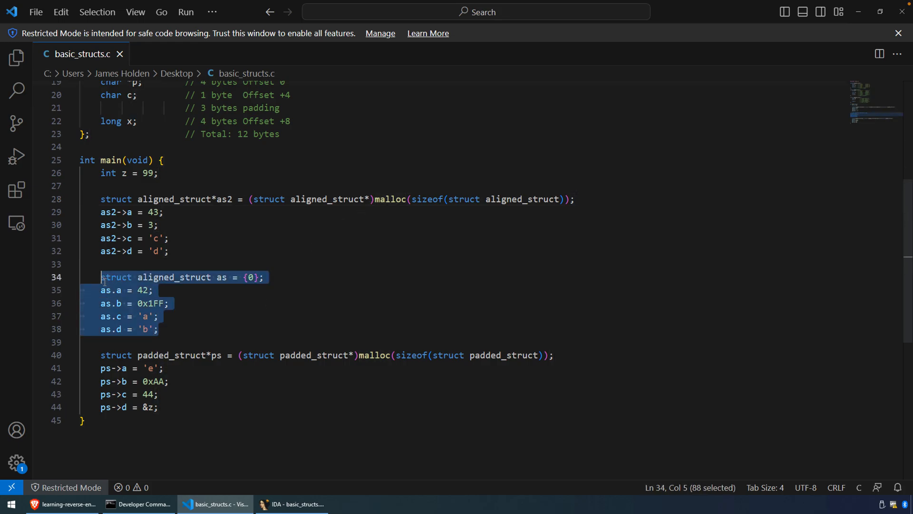
click(174, 330)
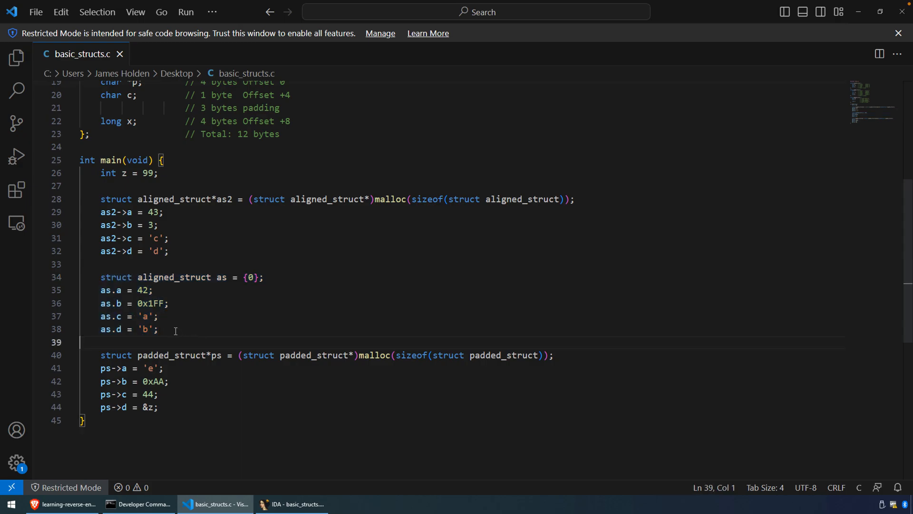
click(159, 329)
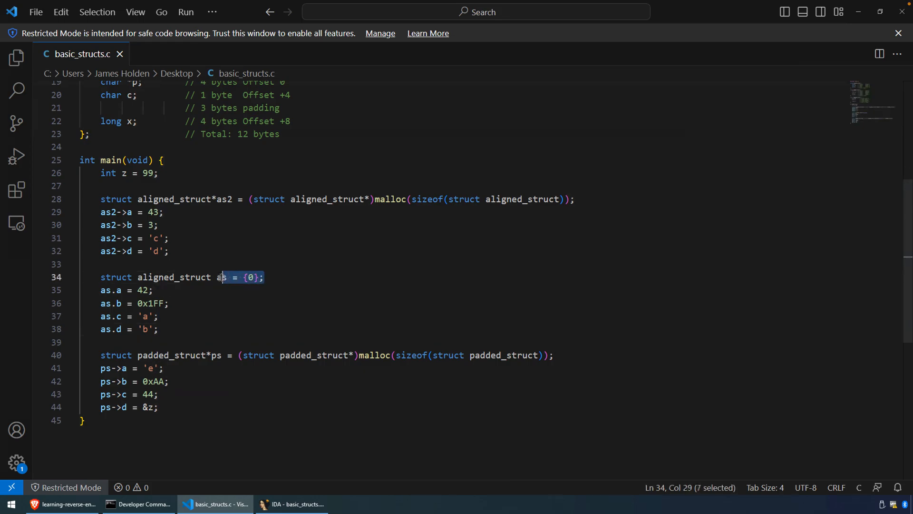
click(186, 277)
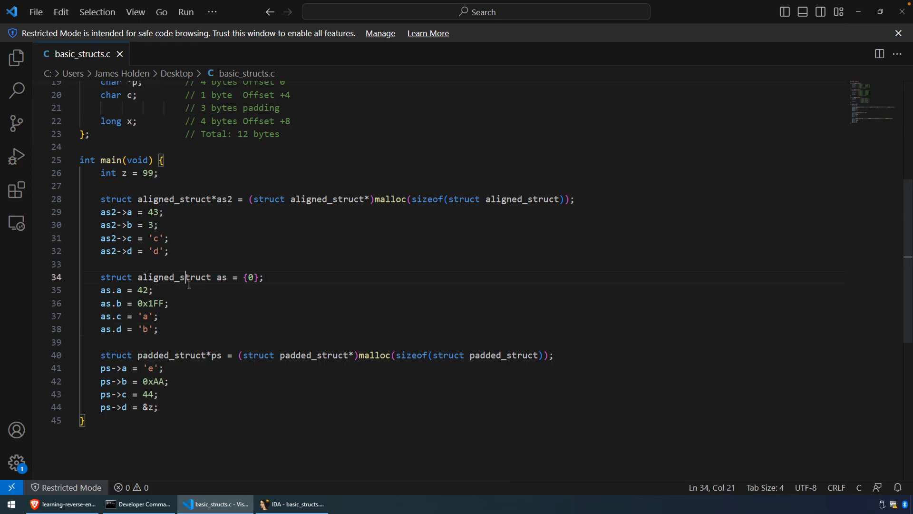
double_click(174, 277)
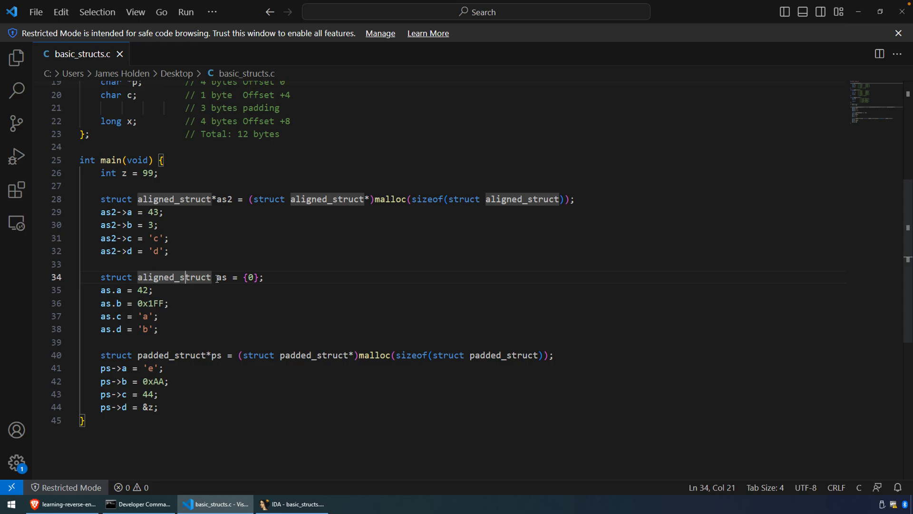
double_click(250, 277)
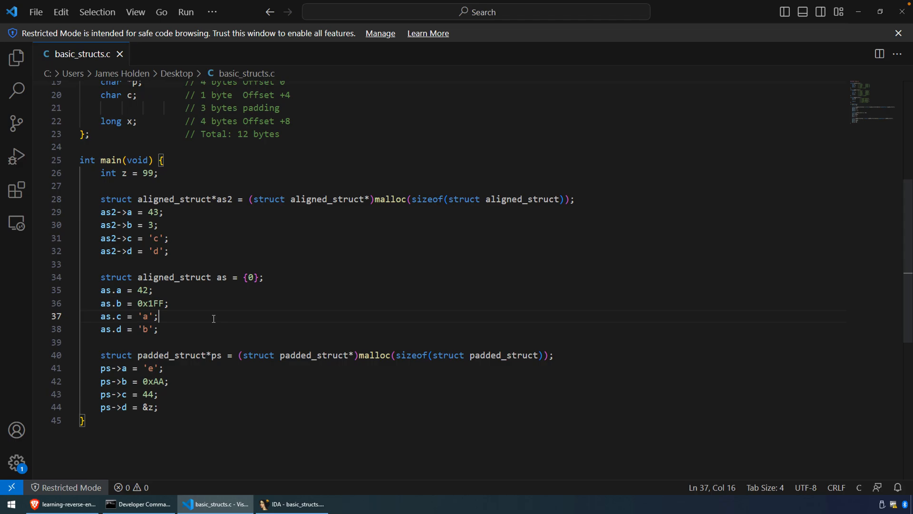
mouse_move(183, 299)
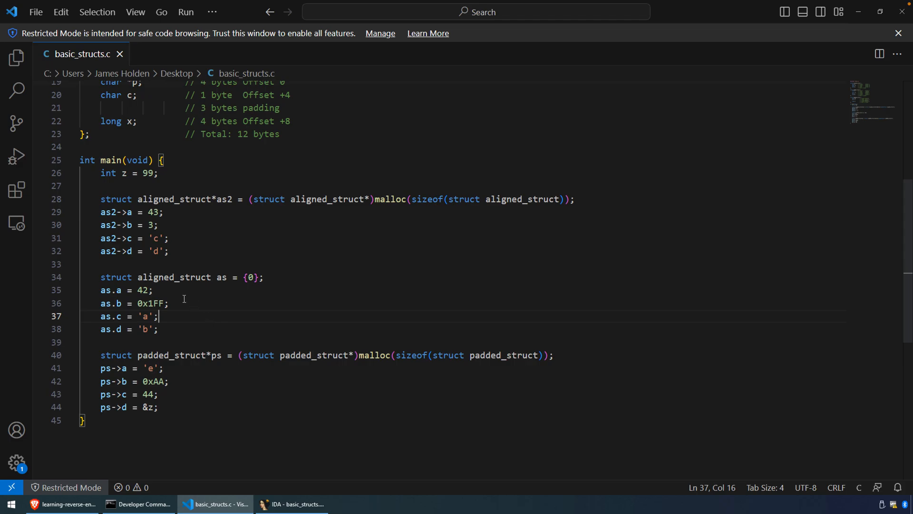
mouse_move(117, 290)
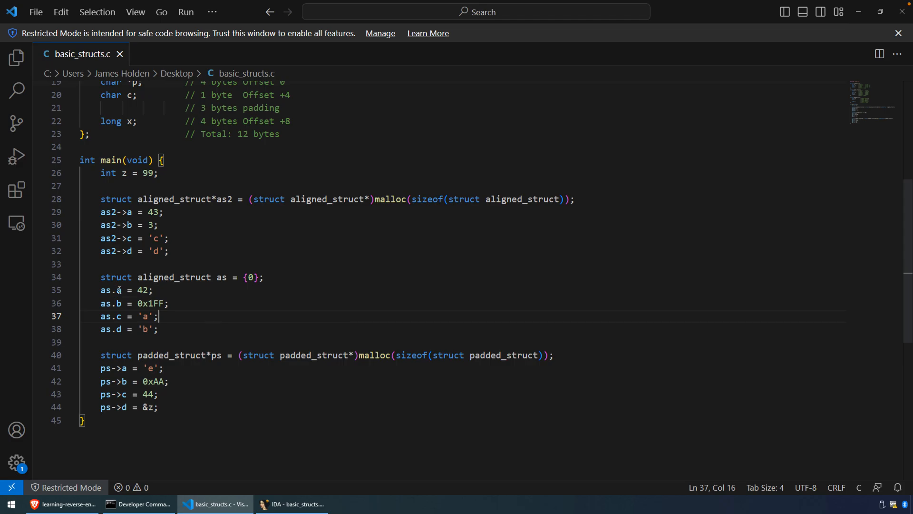
double_click(111, 290)
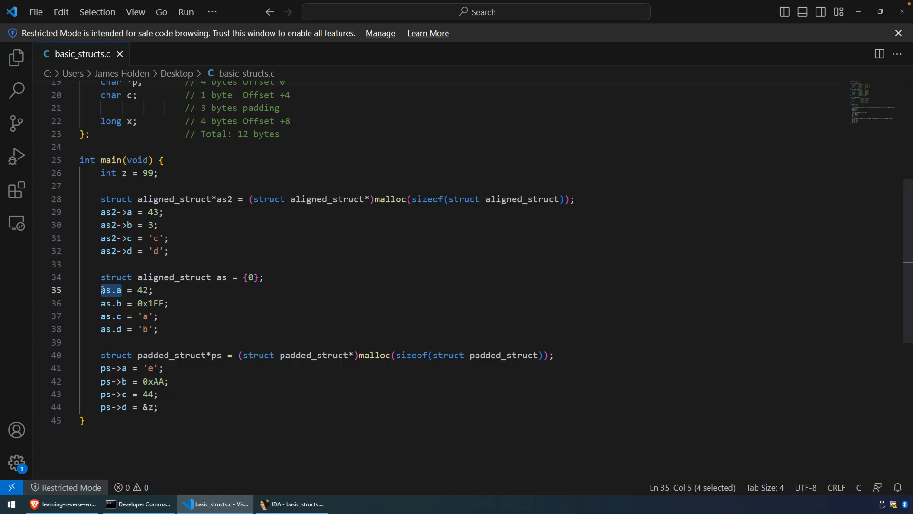
double_click(125, 212)
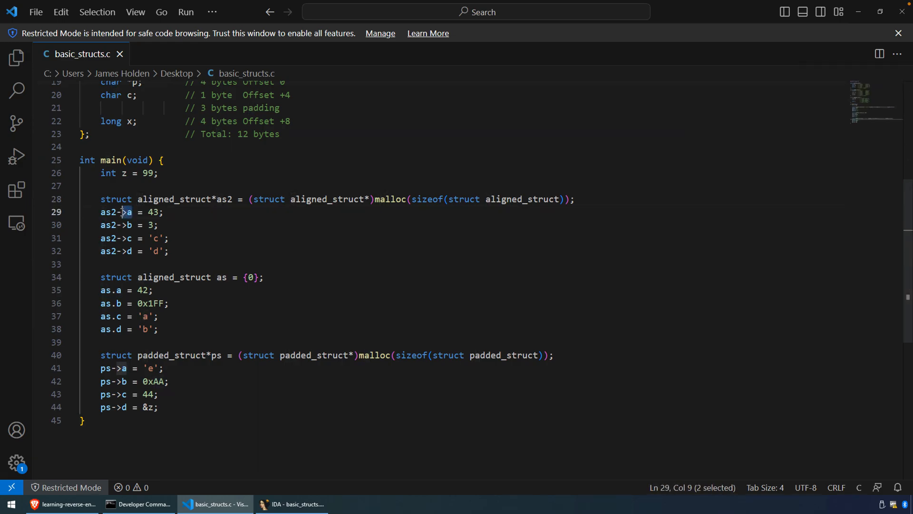
click(123, 225)
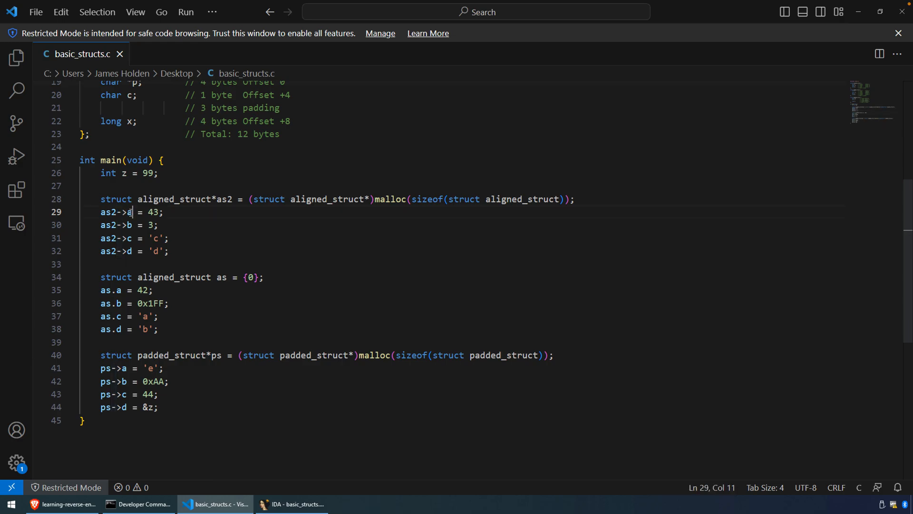
double_click(122, 212)
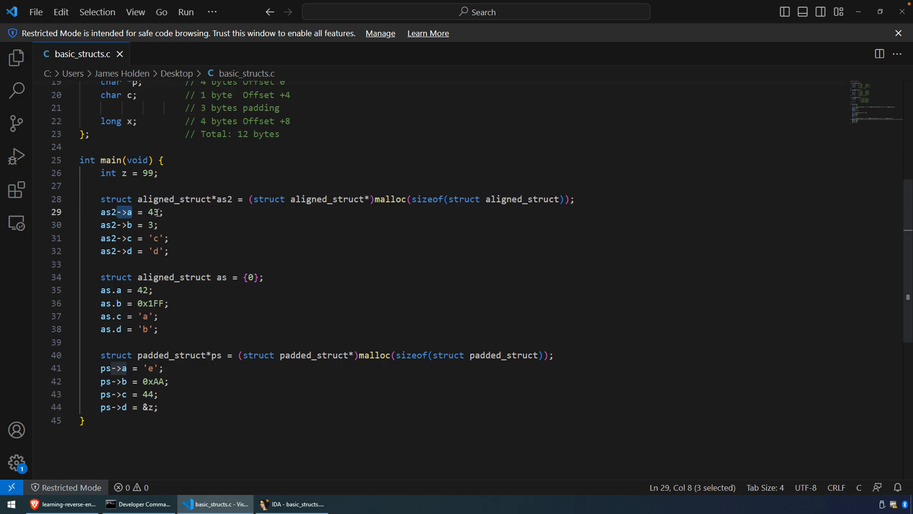
click(117, 290)
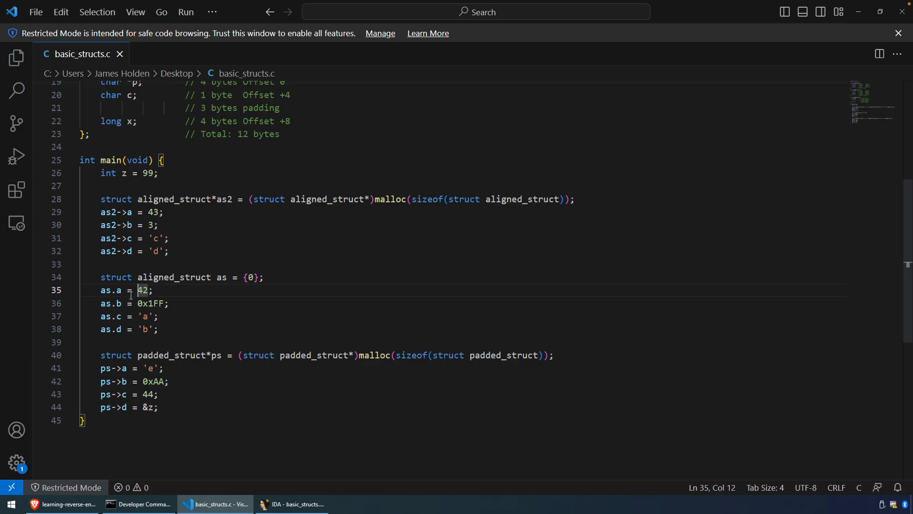
double_click(113, 290)
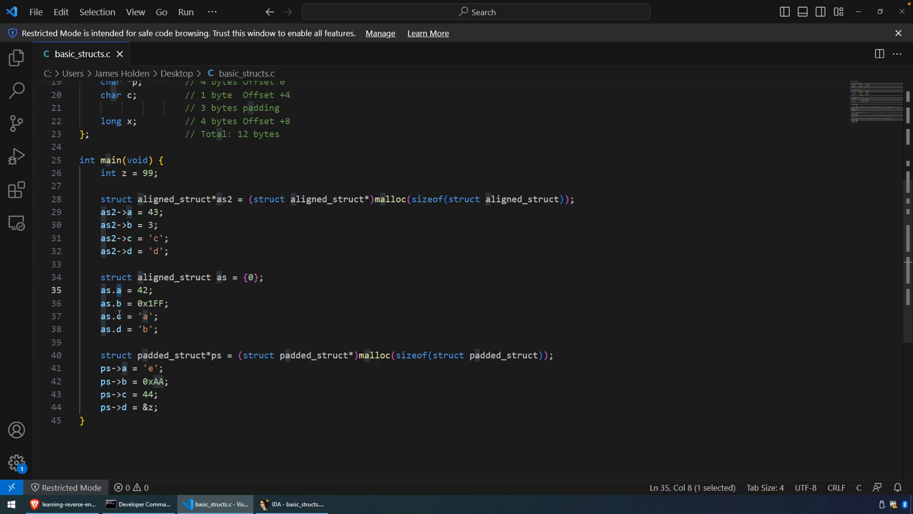
mouse_move(290, 495)
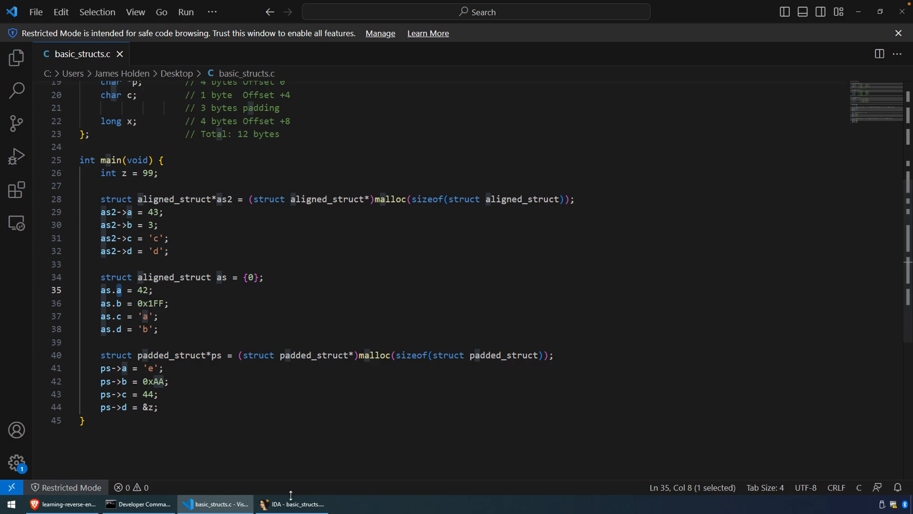
click(291, 503)
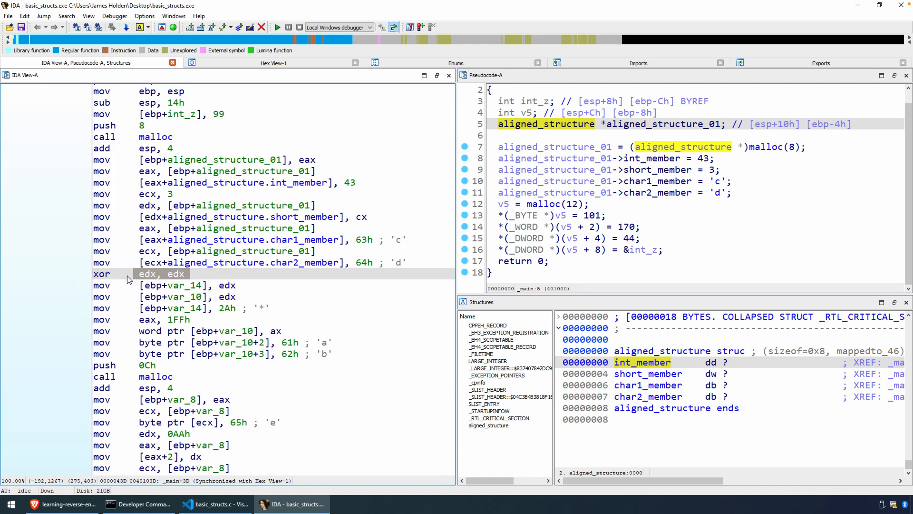
mouse_move(88, 304)
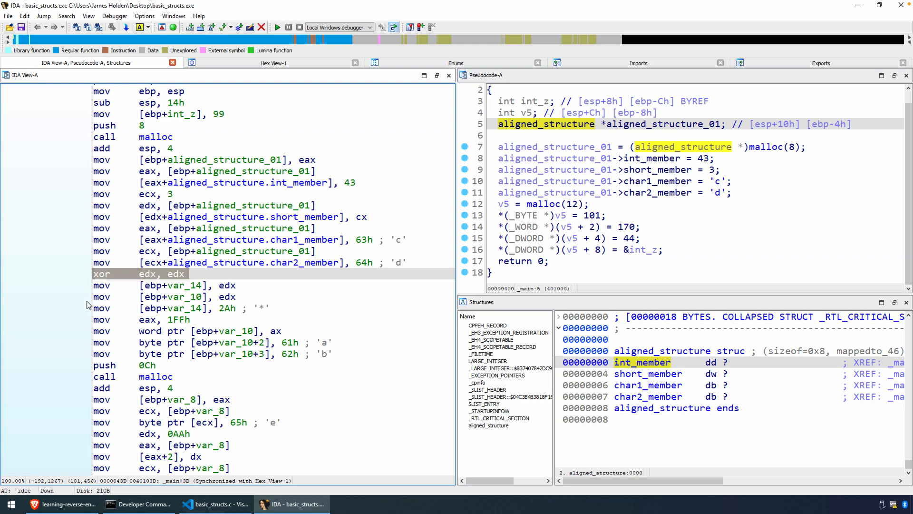
mouse_move(99, 292)
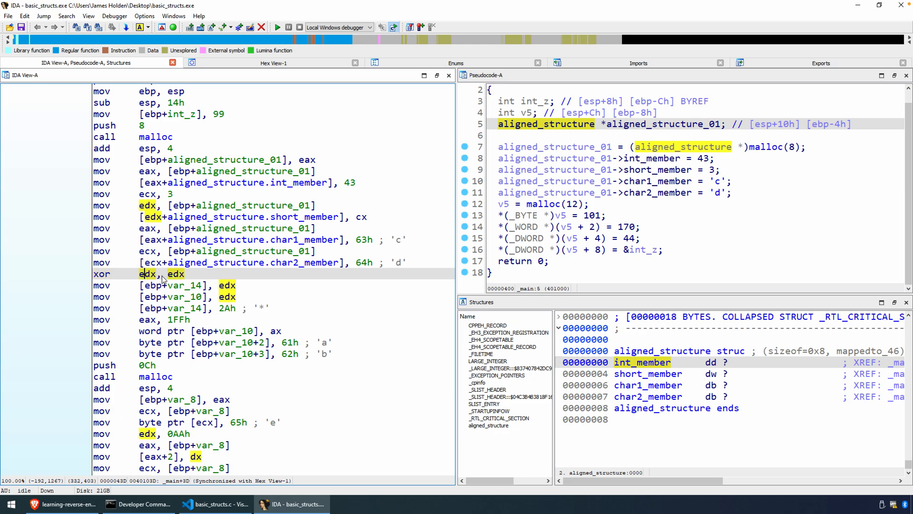
click(227, 285)
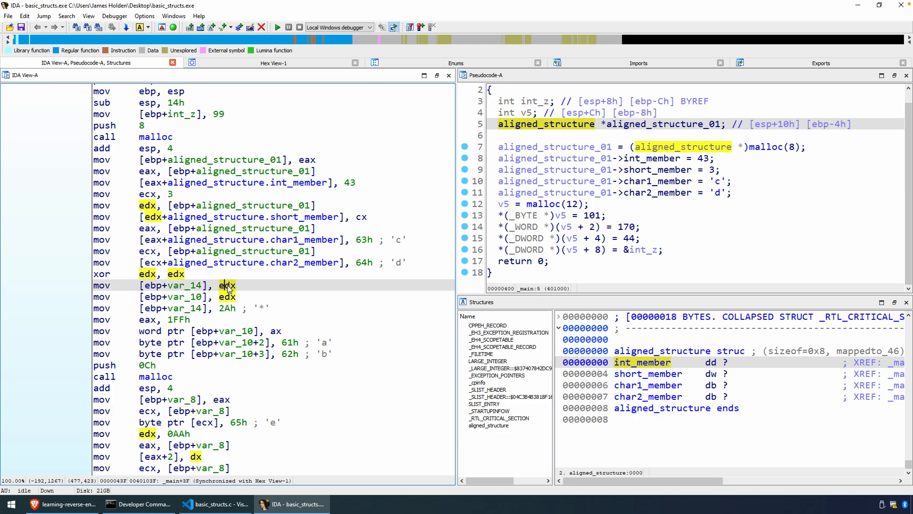
click(175, 274)
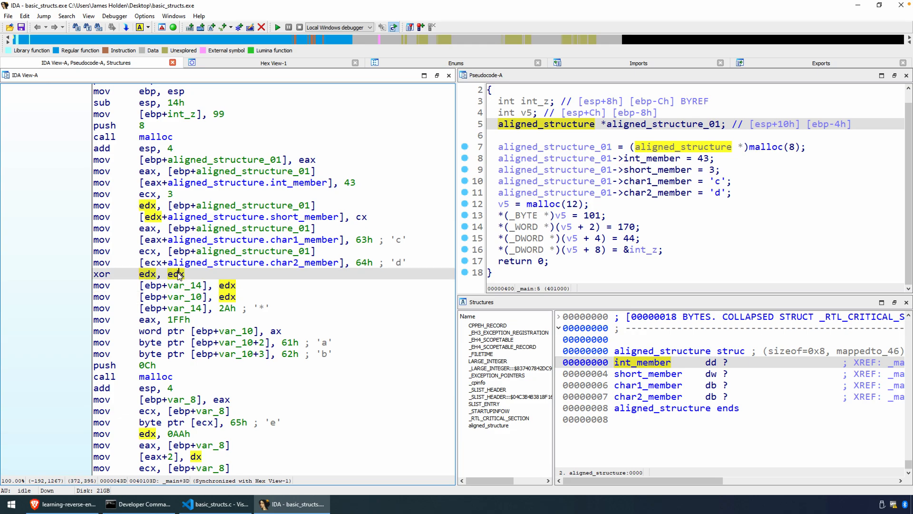
mouse_move(187, 278)
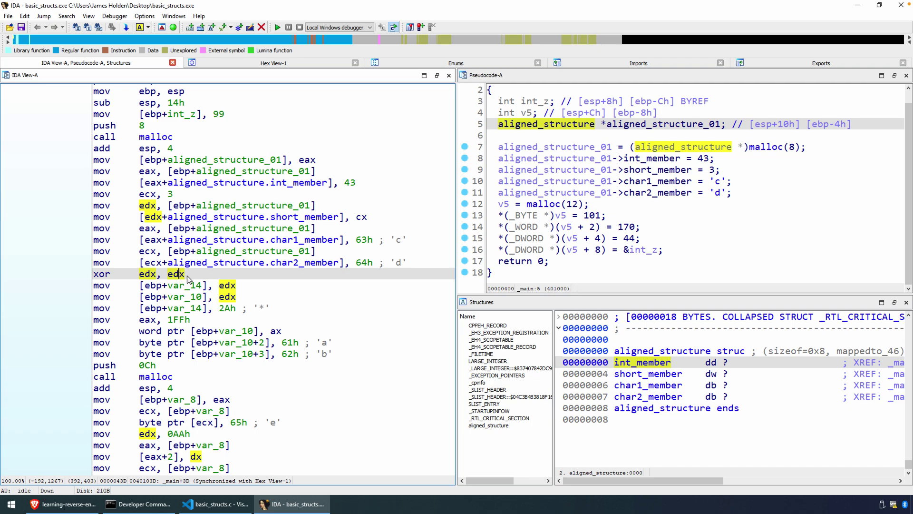
mouse_move(178, 278)
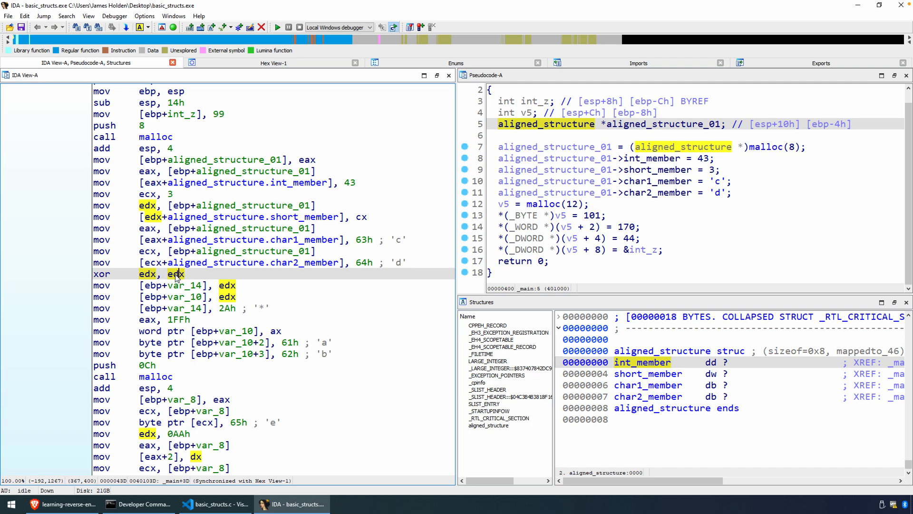
mouse_move(162, 278)
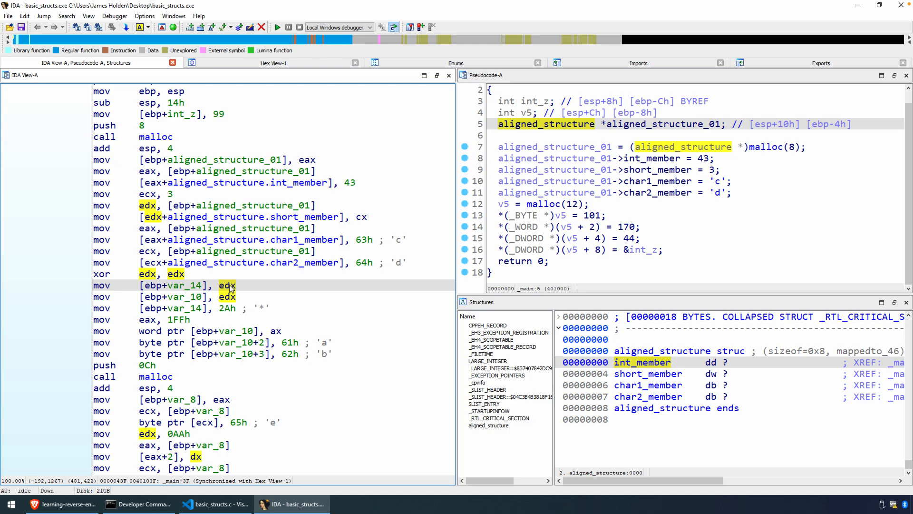
click(181, 297)
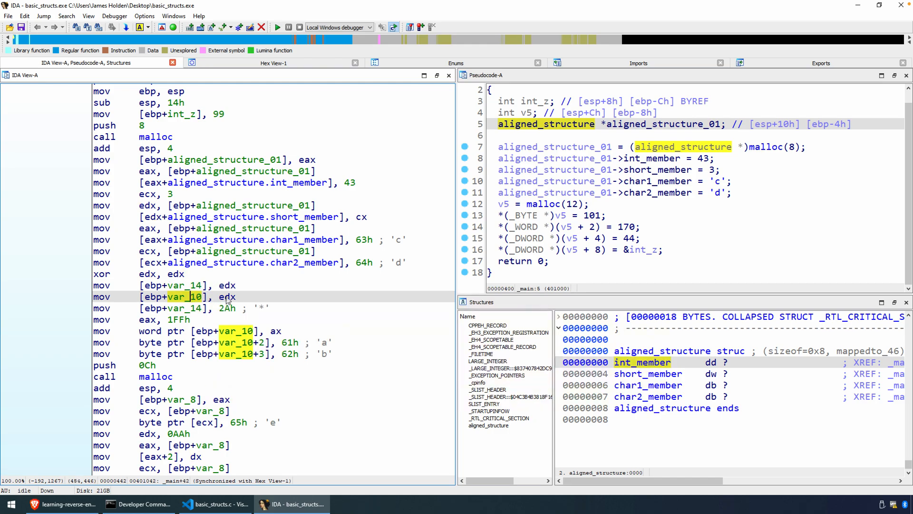
mouse_move(228, 300)
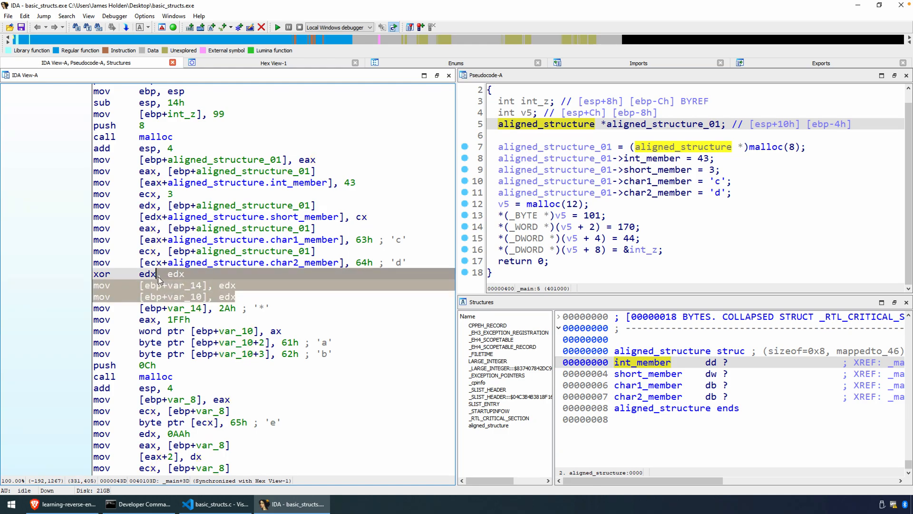
click(213, 504)
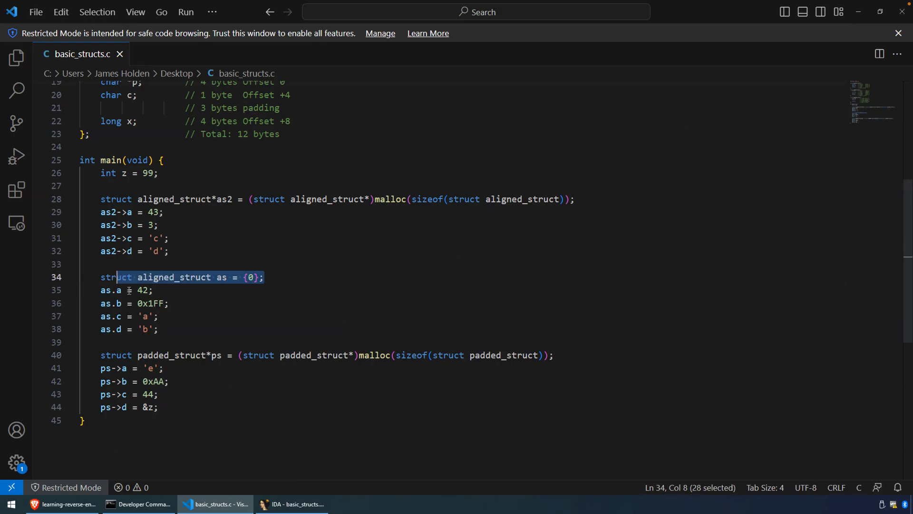
Step: Return to the IDA Pro disassembly via the taskbar
click(293, 504)
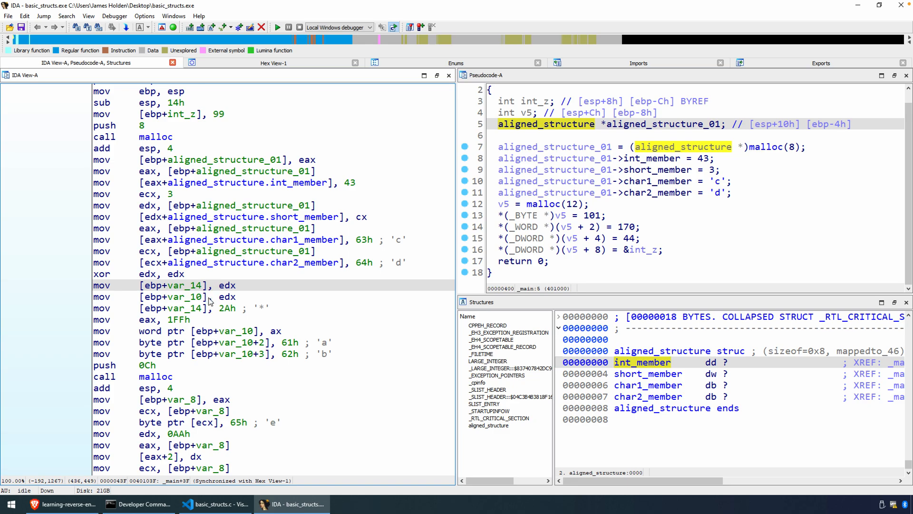
Step: Highlight the var_14 and var_10 uses and select the instruction storing 2Ah into var_14
click(210, 297)
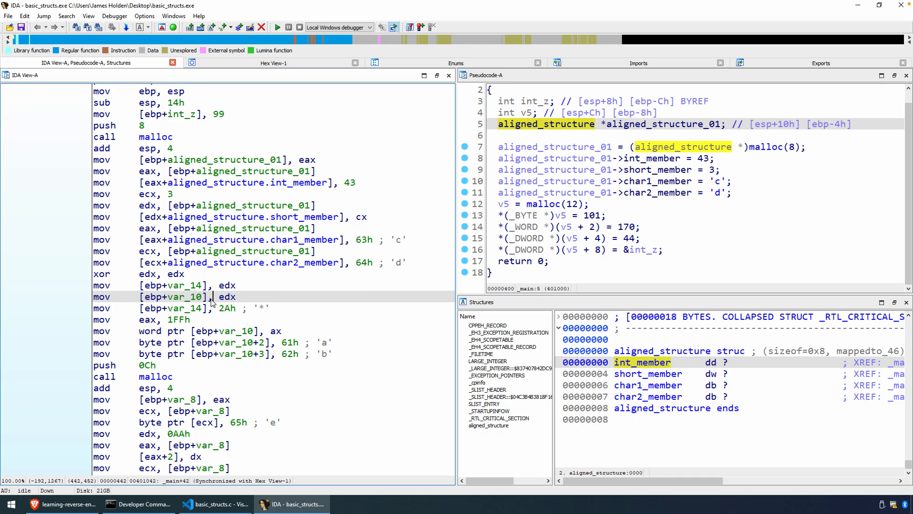
click(186, 285)
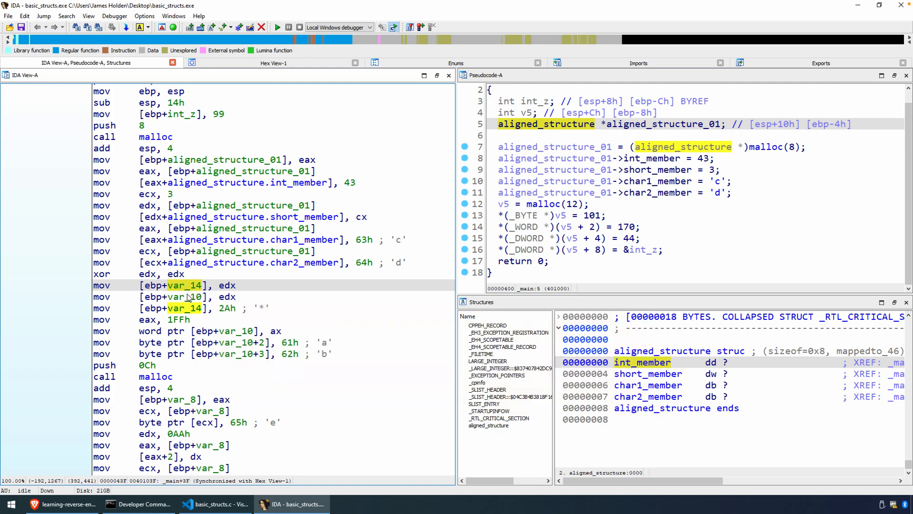
click(185, 297)
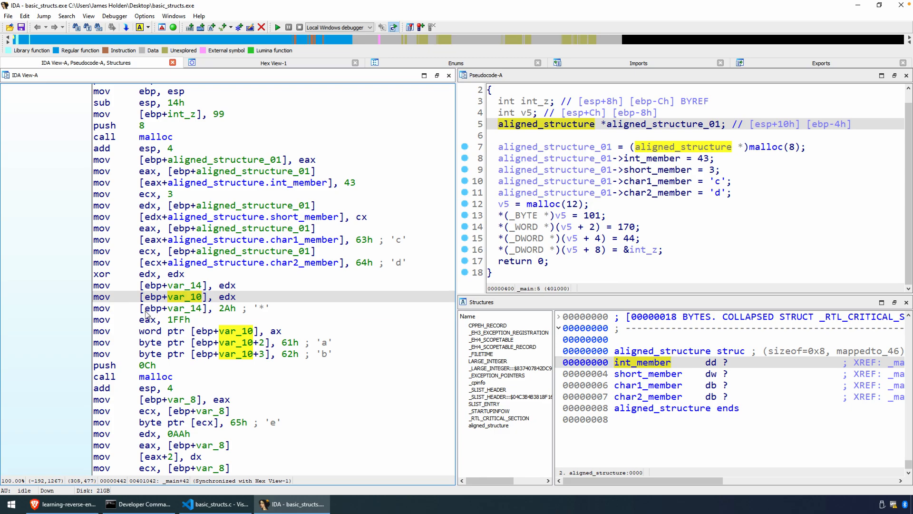
click(193, 307)
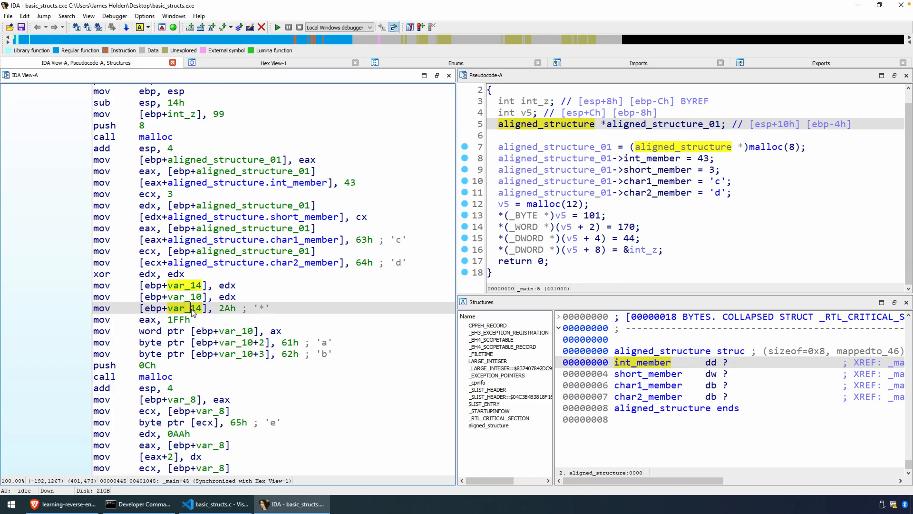
mouse_move(201, 325)
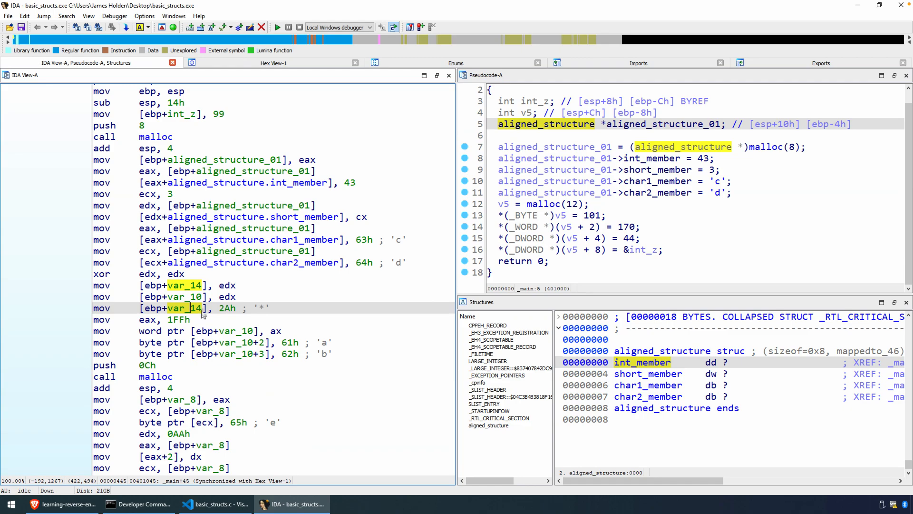
mouse_move(201, 315)
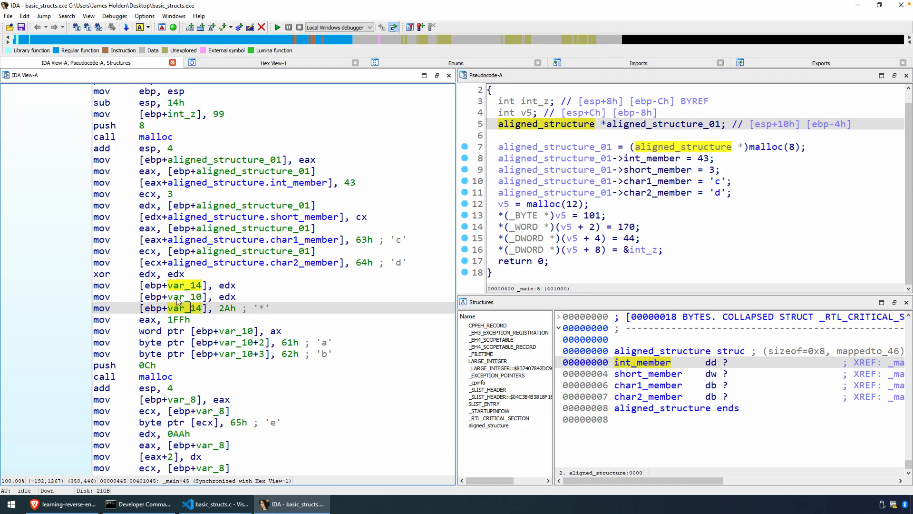
mouse_move(187, 297)
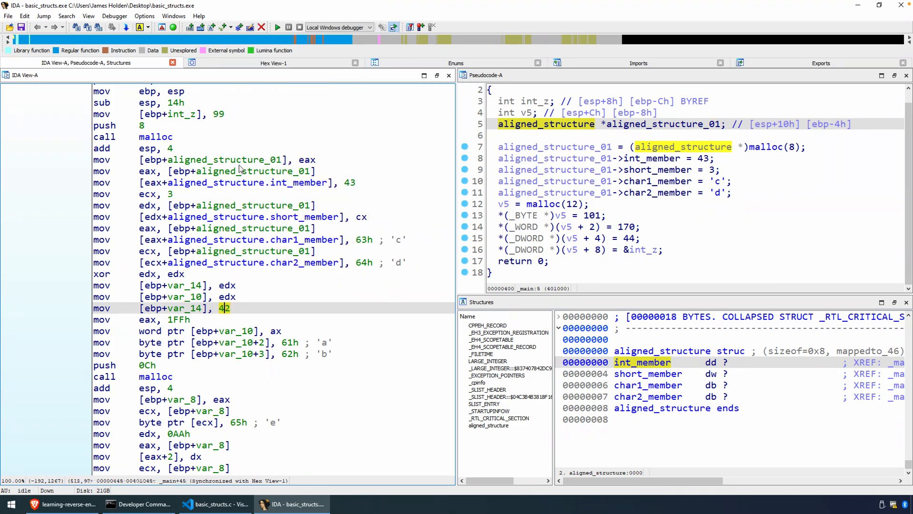
Step: Select the 42 assigned to as.a in basic_structs.c, then go back to IDA
click(216, 504)
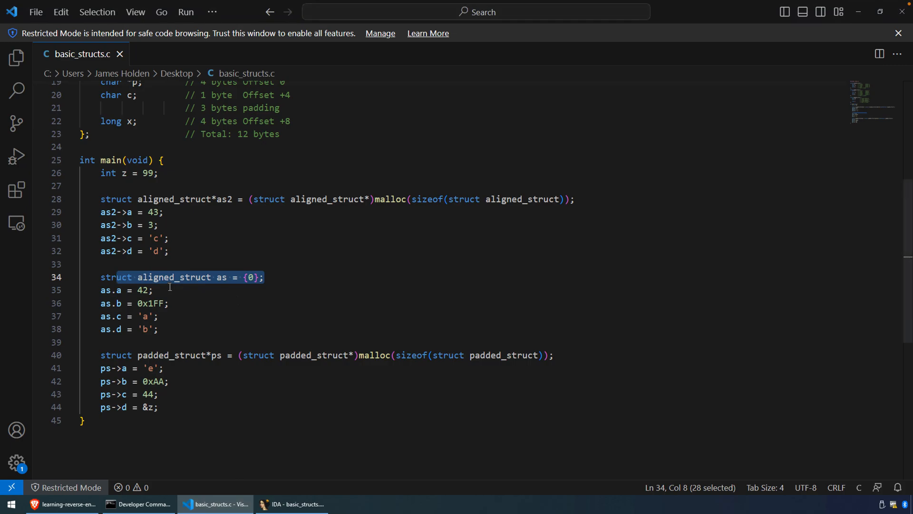
double_click(141, 290)
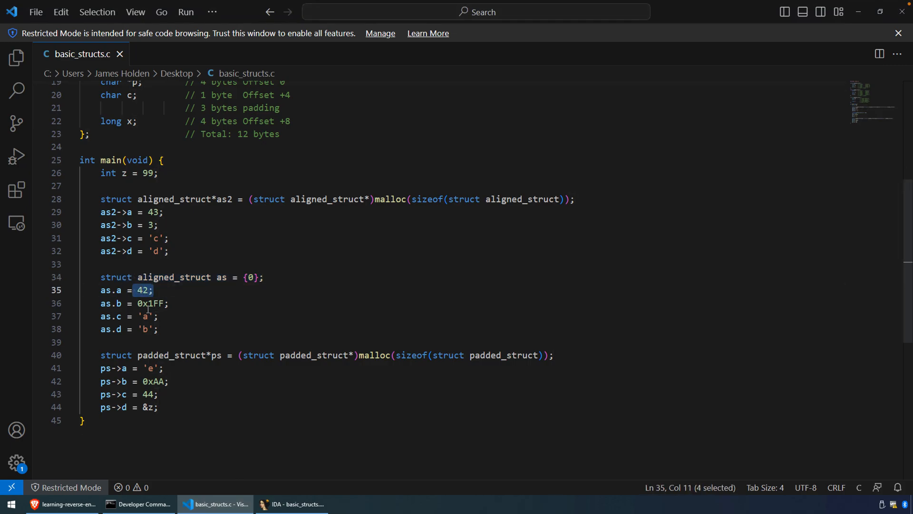
click(293, 504)
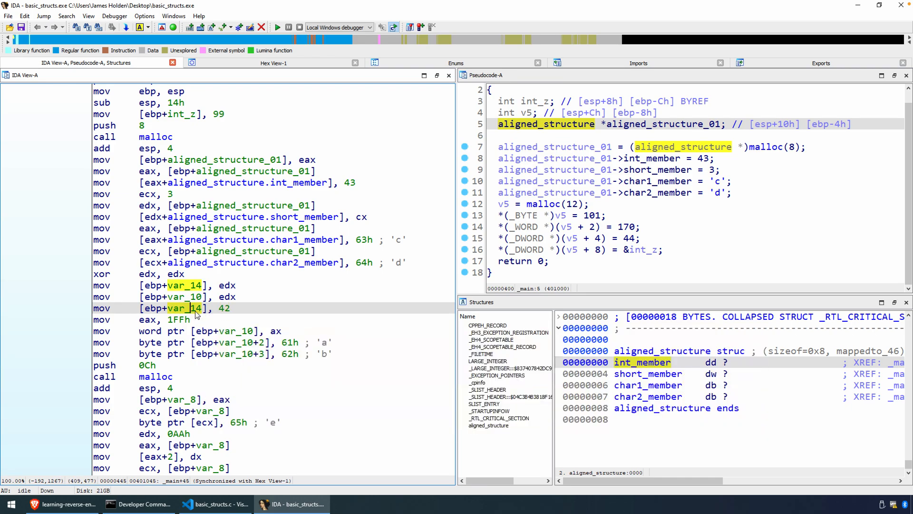
mouse_move(192, 314)
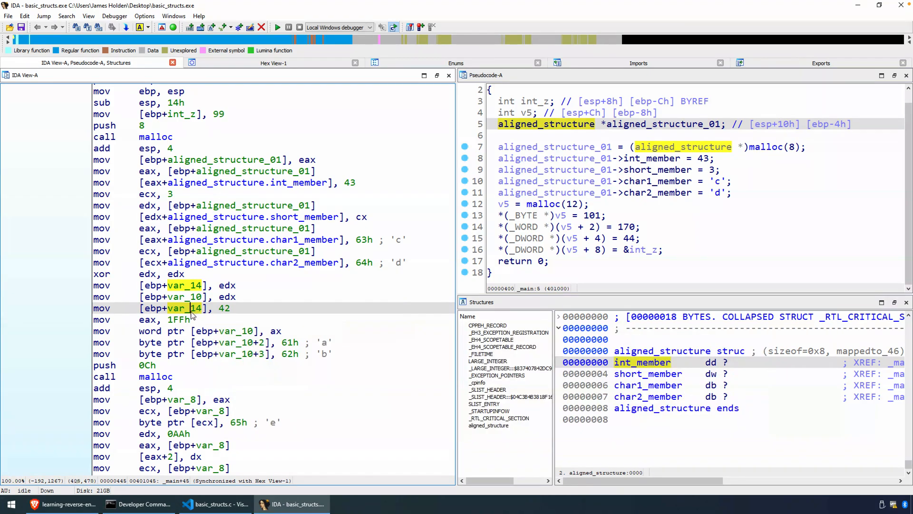
mouse_move(204, 313)
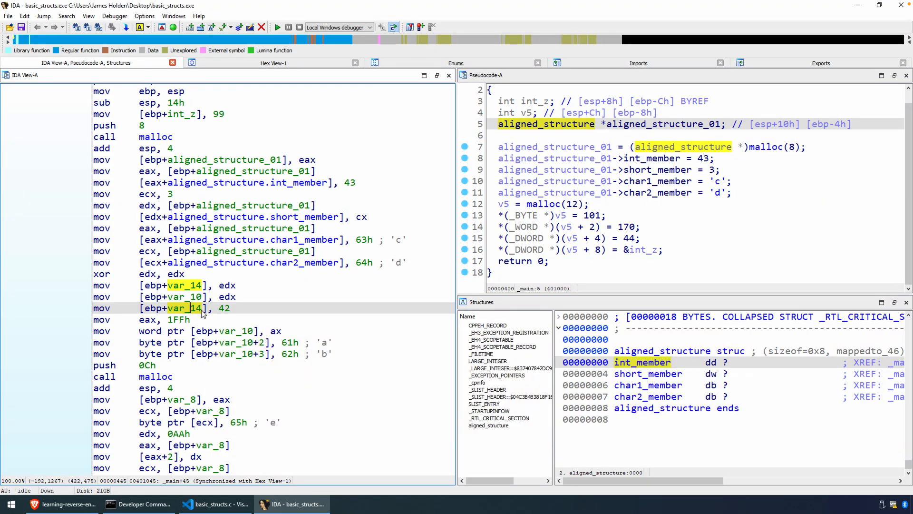
mouse_move(213, 314)
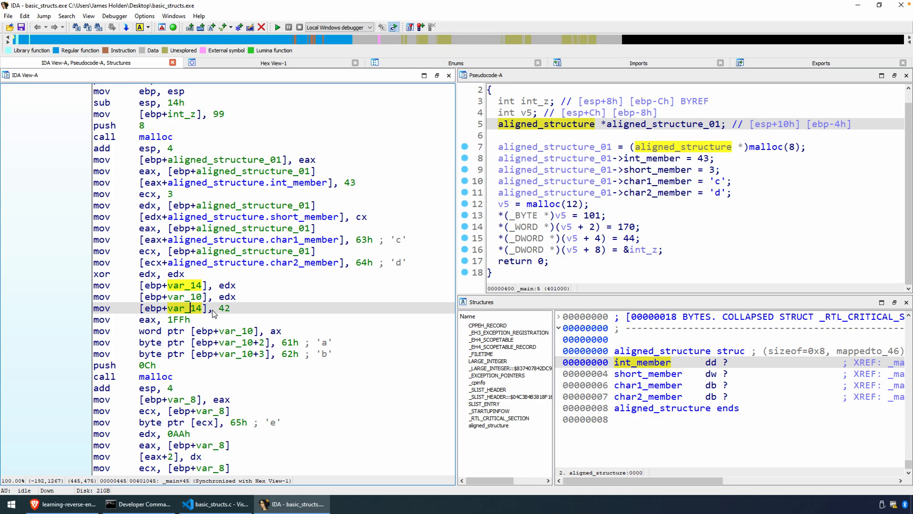
click(180, 319)
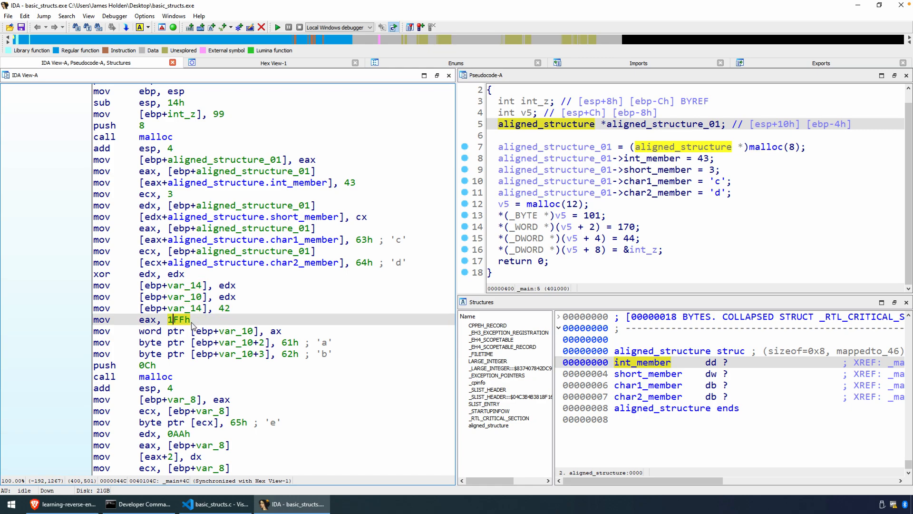
mouse_move(193, 326)
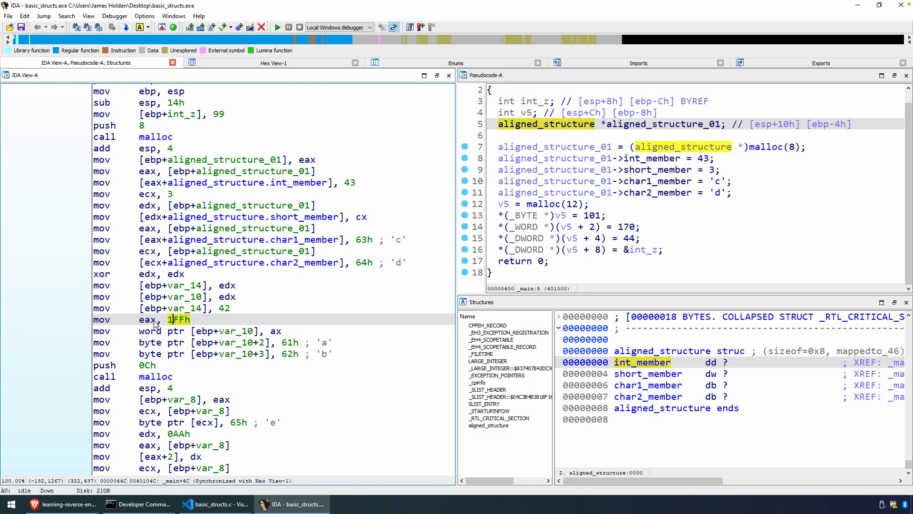
mouse_move(188, 327)
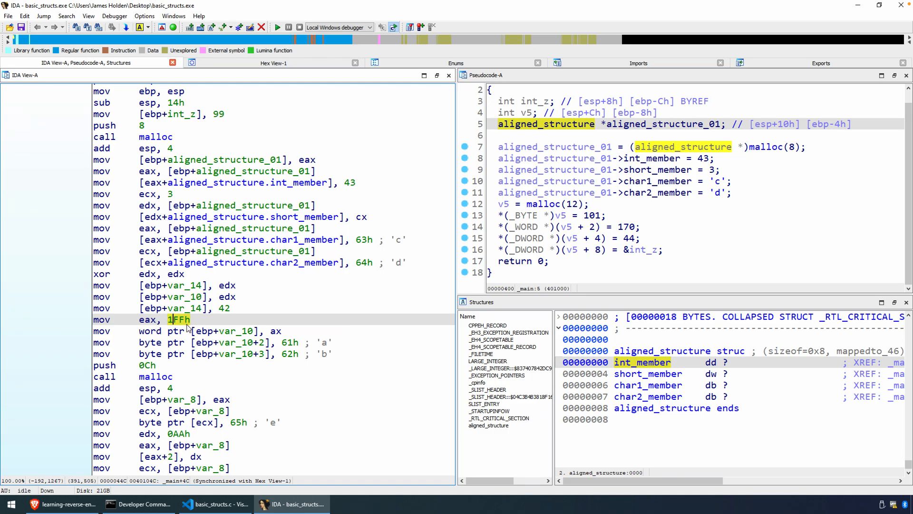
click(274, 331)
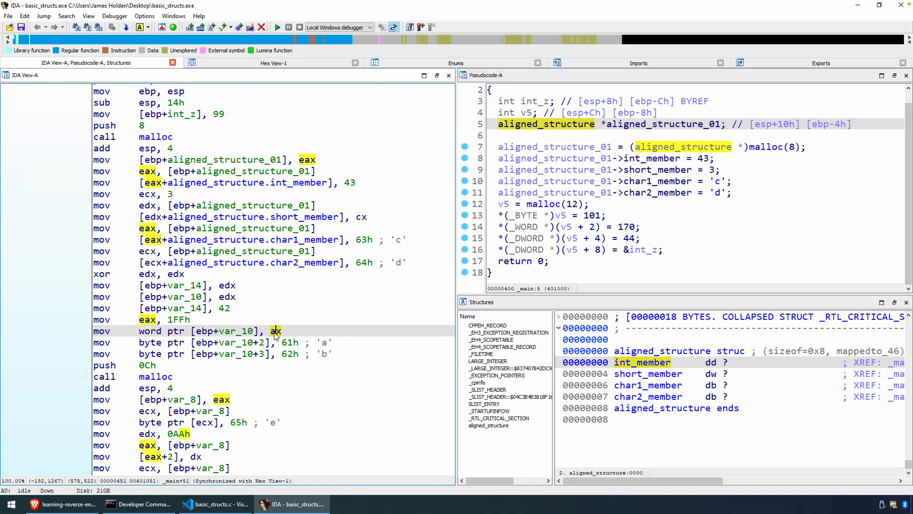
mouse_move(278, 337)
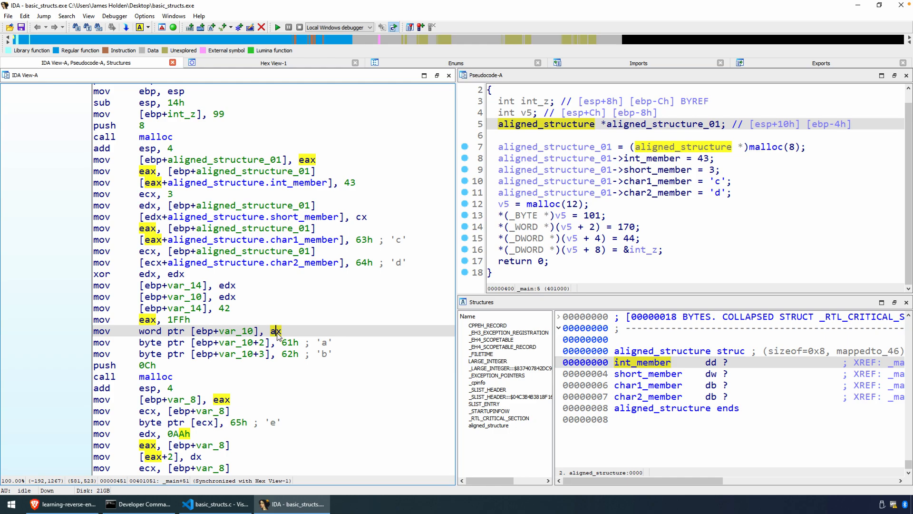
mouse_move(249, 338)
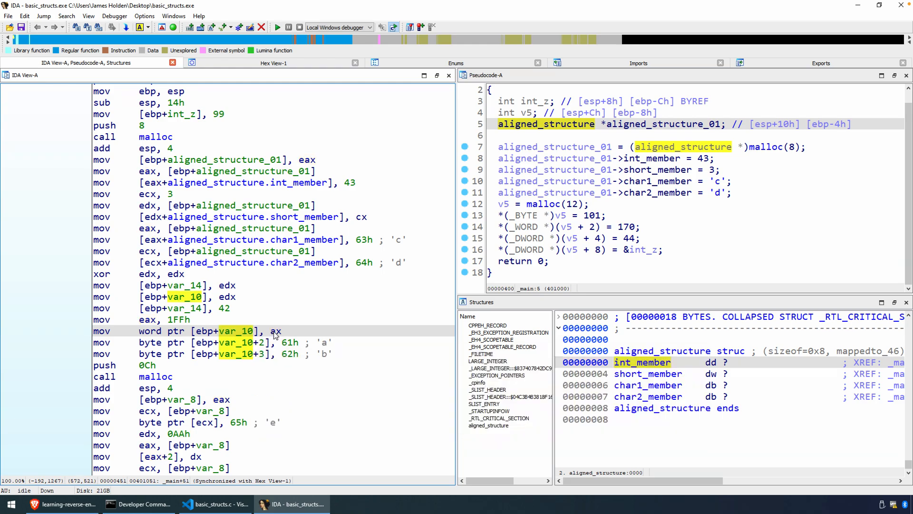
click(275, 331)
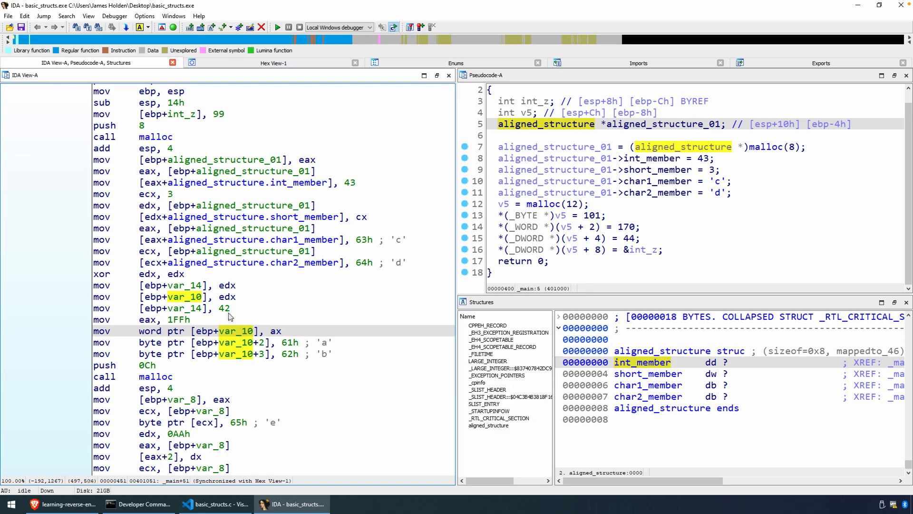
click(186, 296)
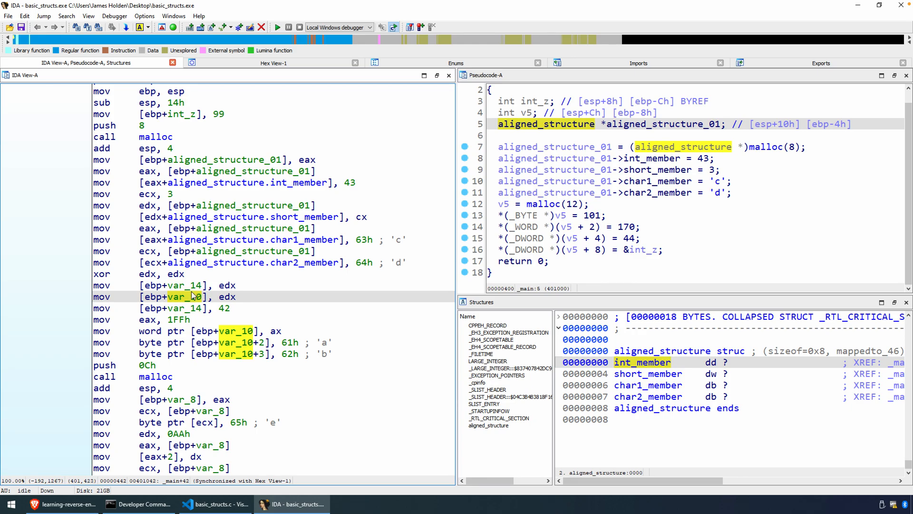
mouse_move(215, 330)
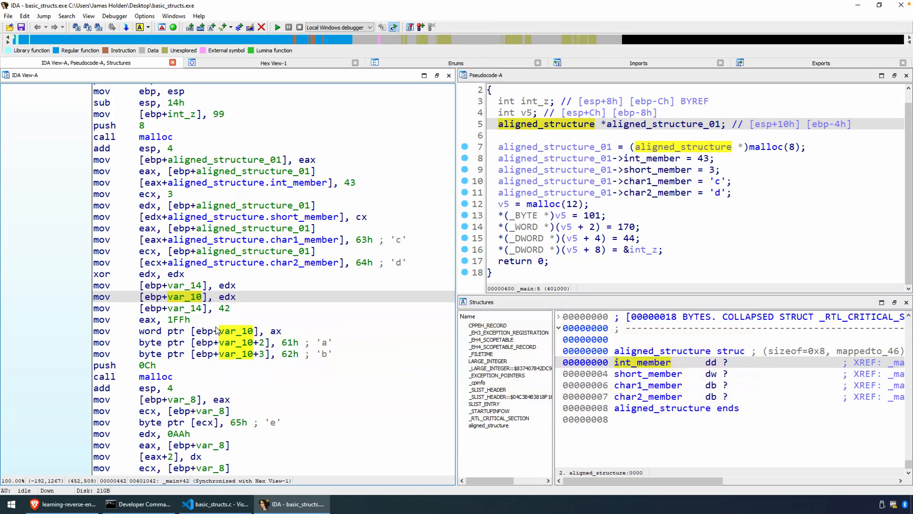
mouse_move(216, 331)
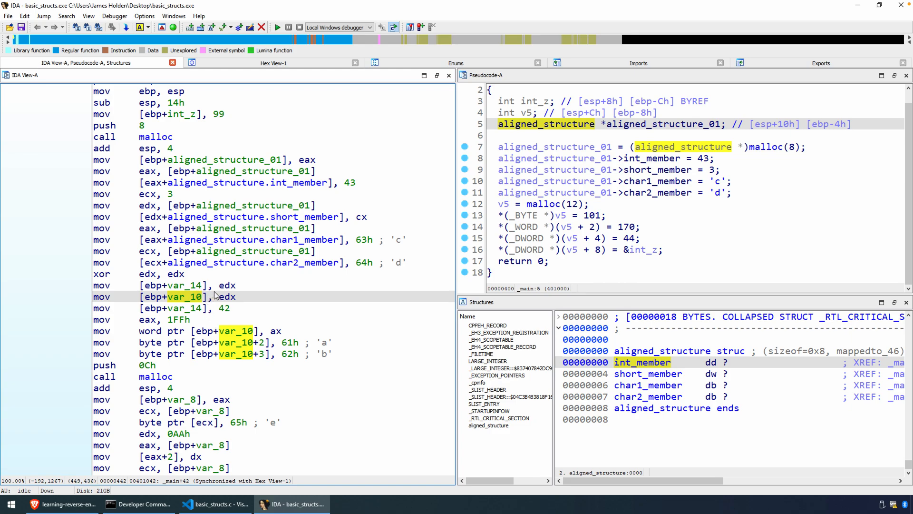
click(274, 331)
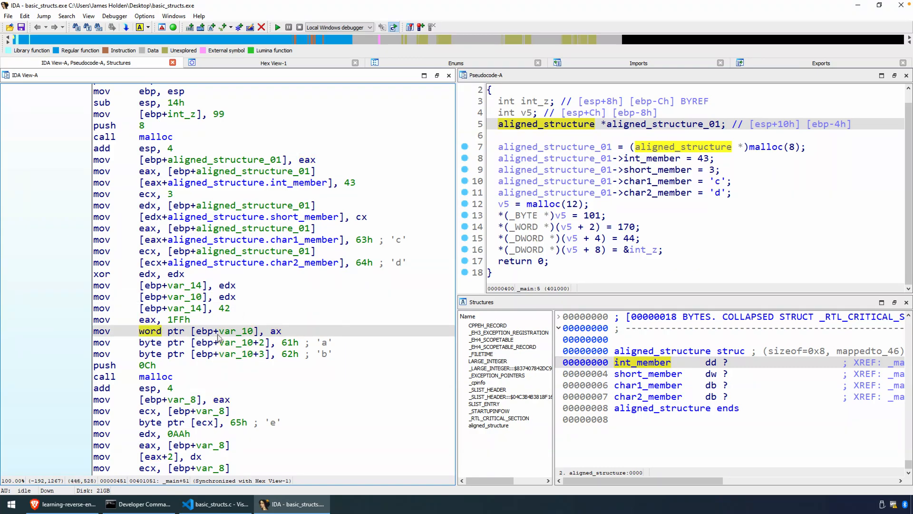
mouse_move(259, 339)
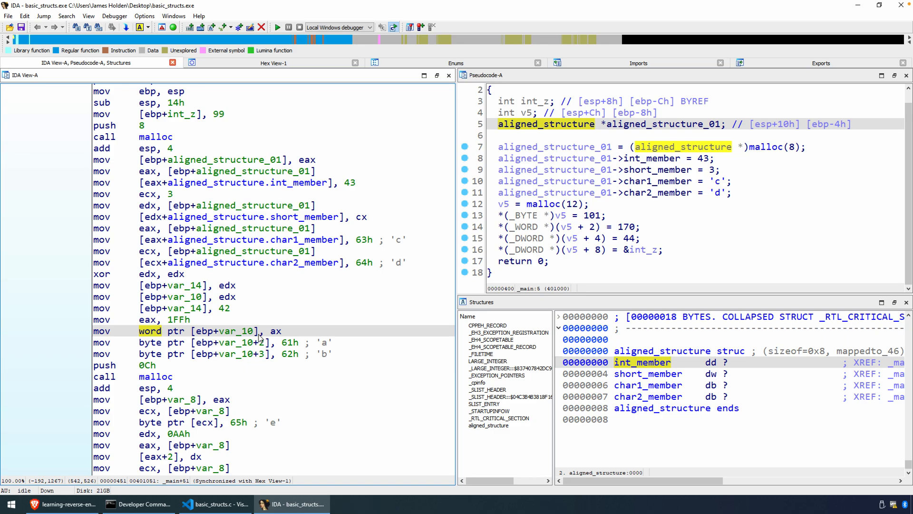
click(275, 331)
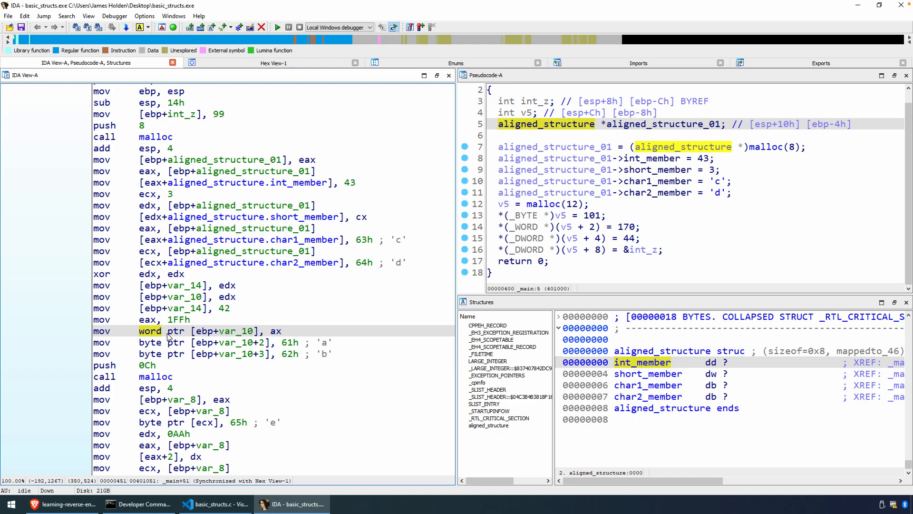
mouse_move(193, 337)
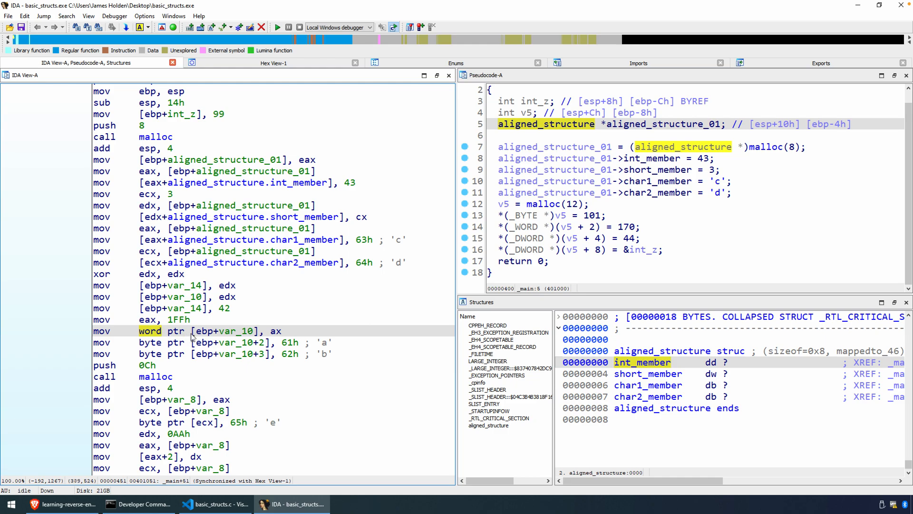
mouse_move(233, 331)
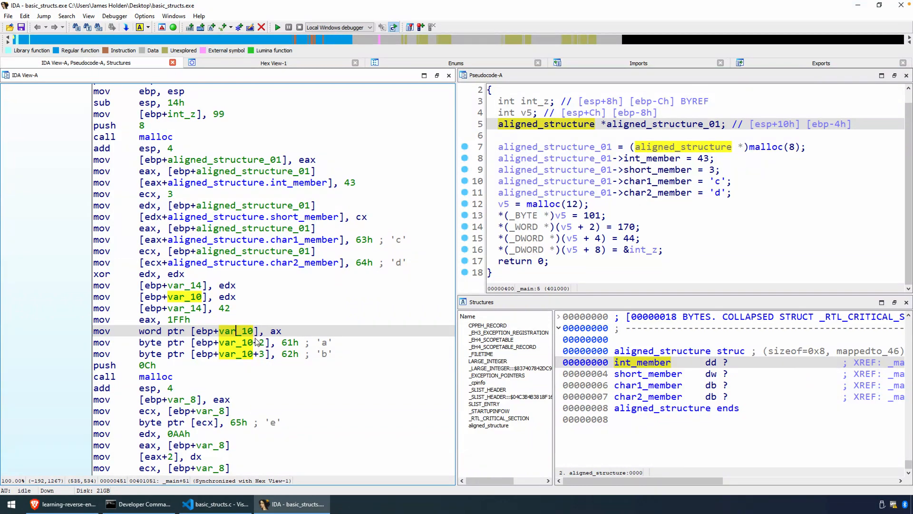
mouse_move(198, 311)
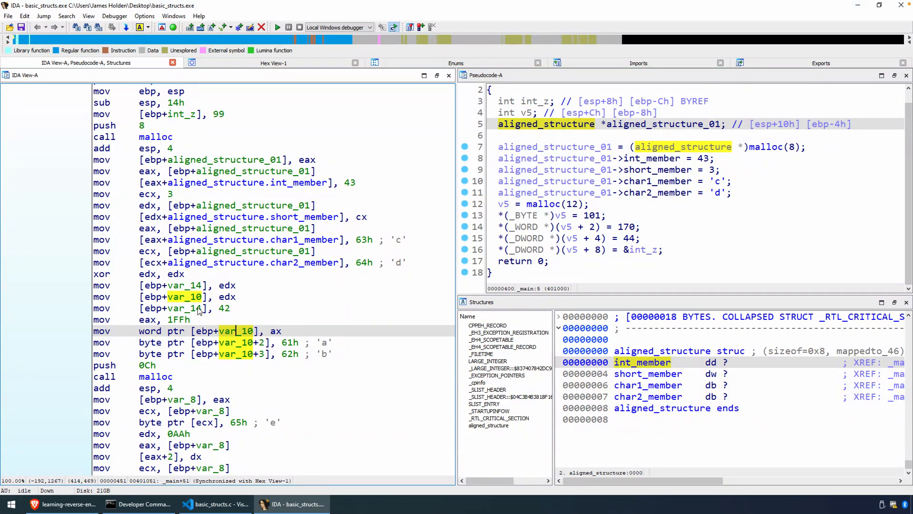
mouse_move(252, 349)
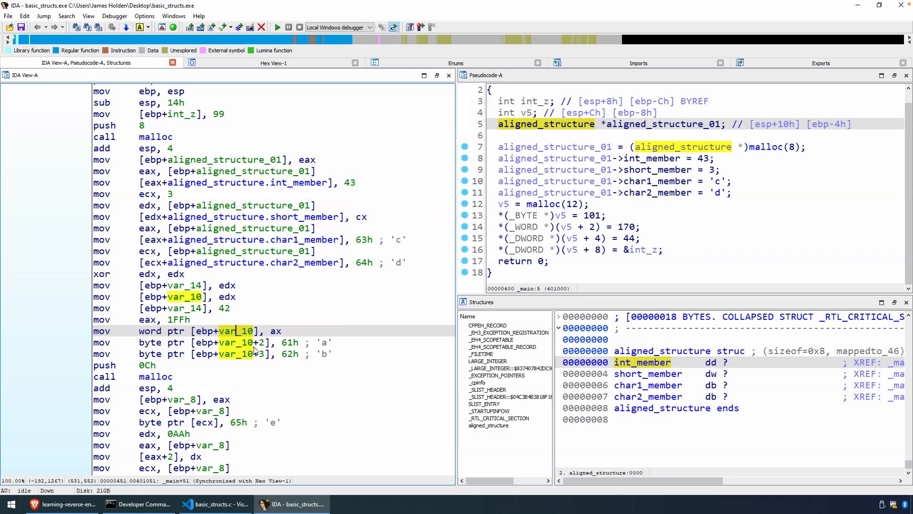
click(236, 342)
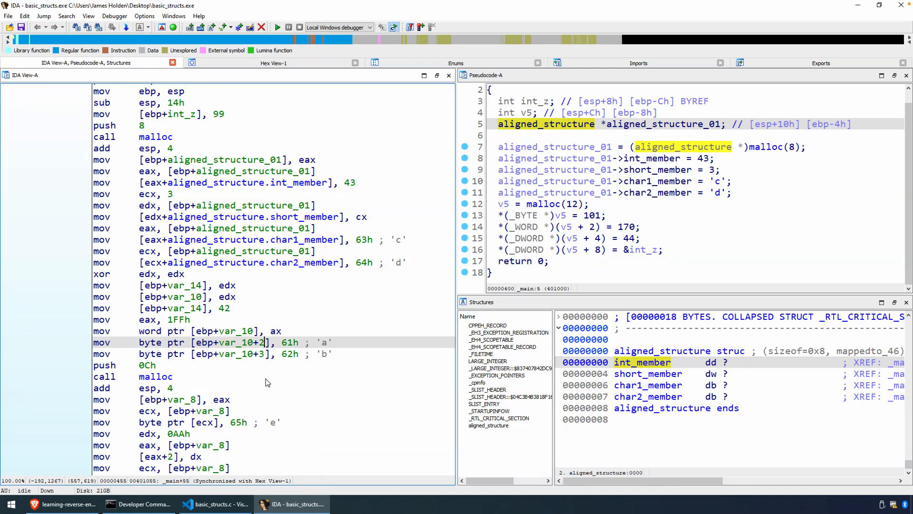
mouse_move(267, 382)
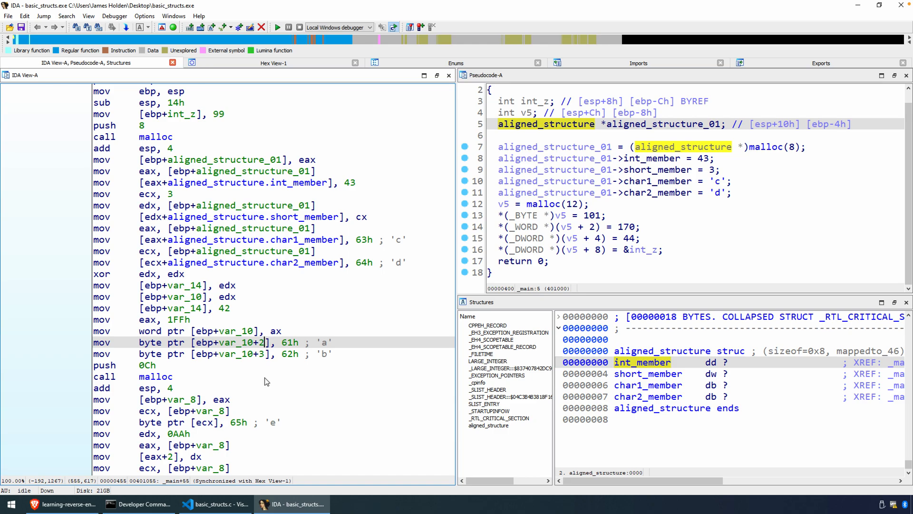
mouse_move(259, 359)
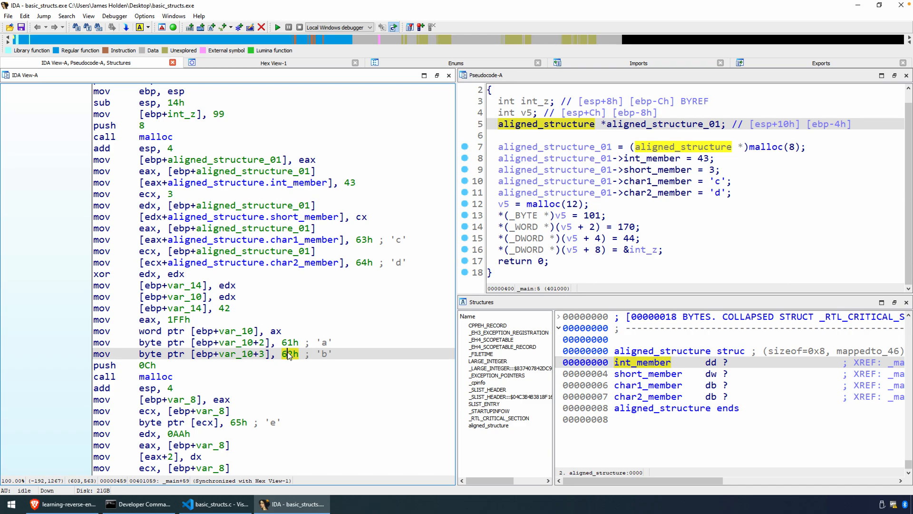
mouse_move(323, 373)
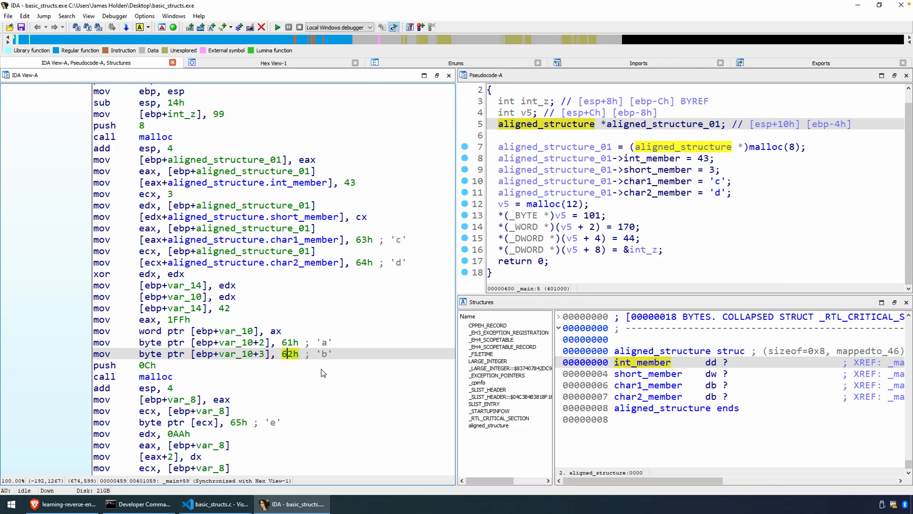
mouse_move(325, 369)
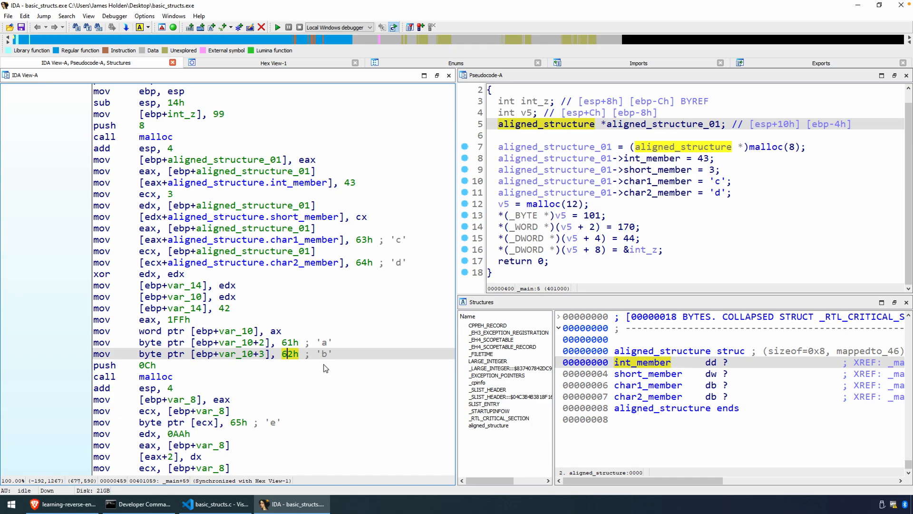
mouse_move(159, 294)
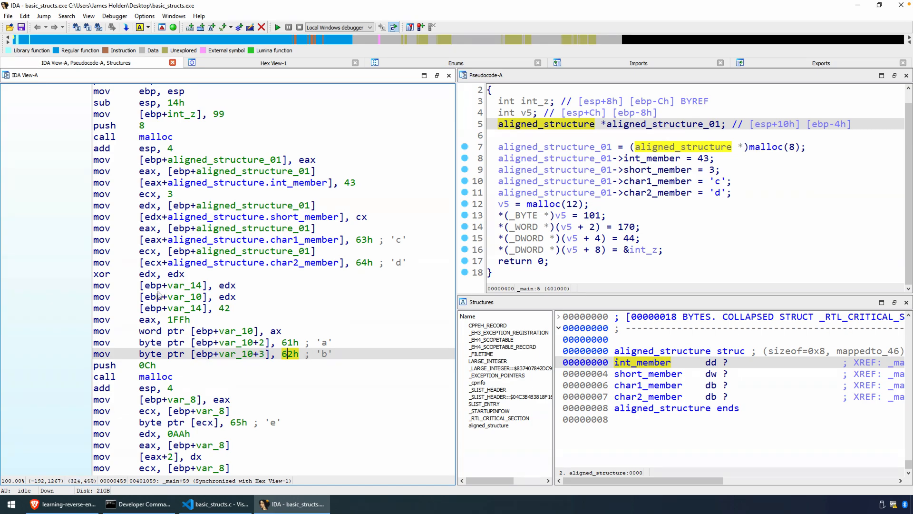
mouse_move(226, 309)
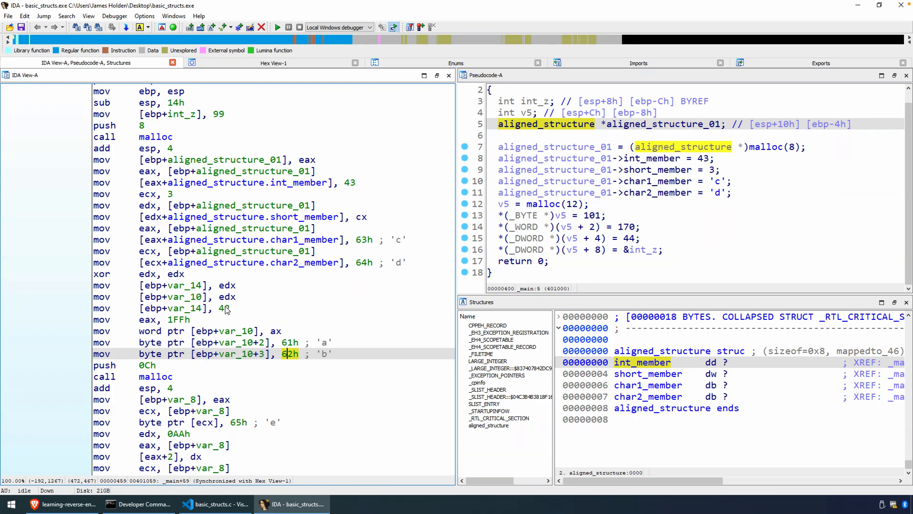
click(261, 342)
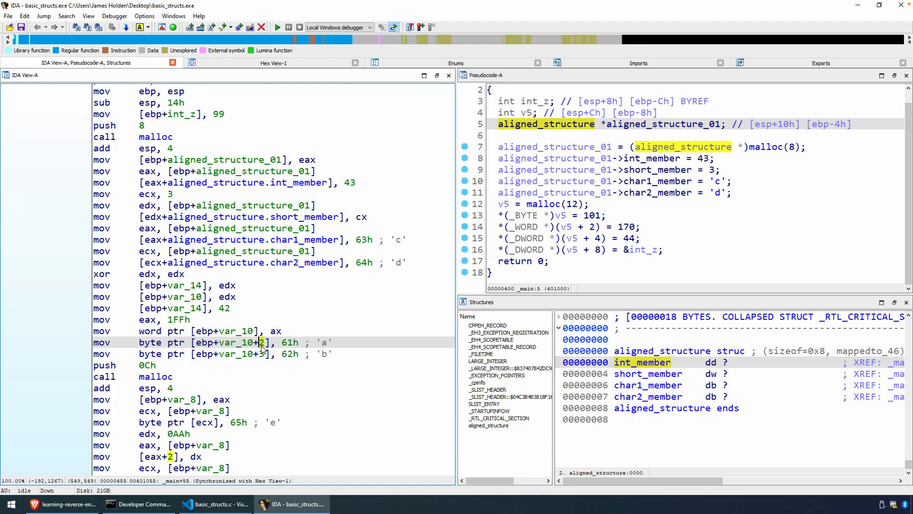
mouse_move(262, 357)
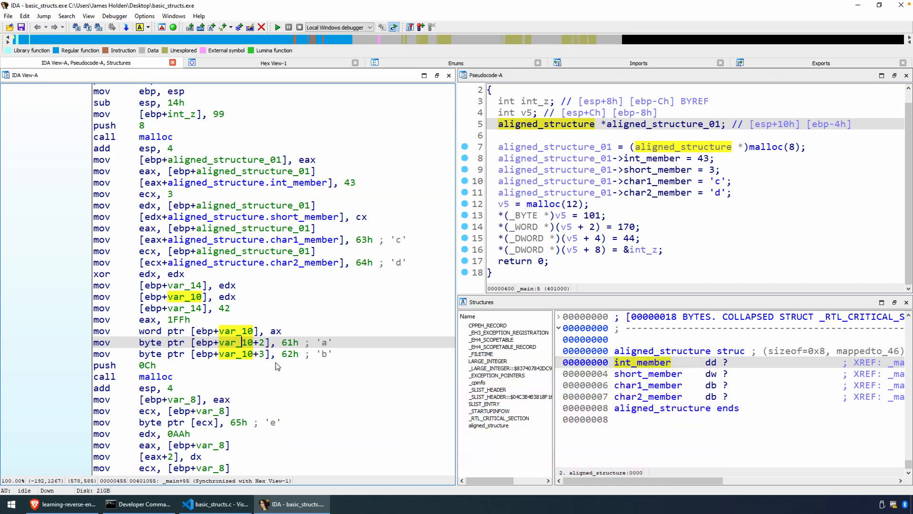
mouse_move(286, 376)
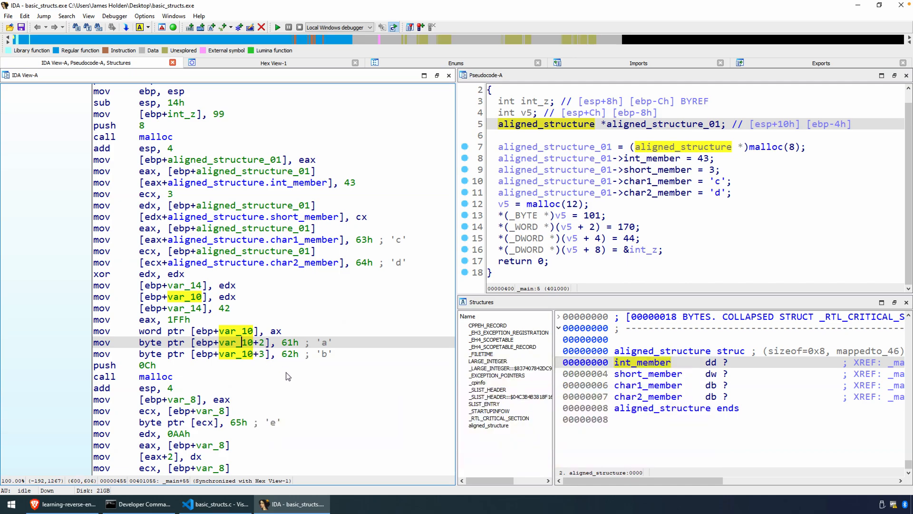
mouse_move(286, 374)
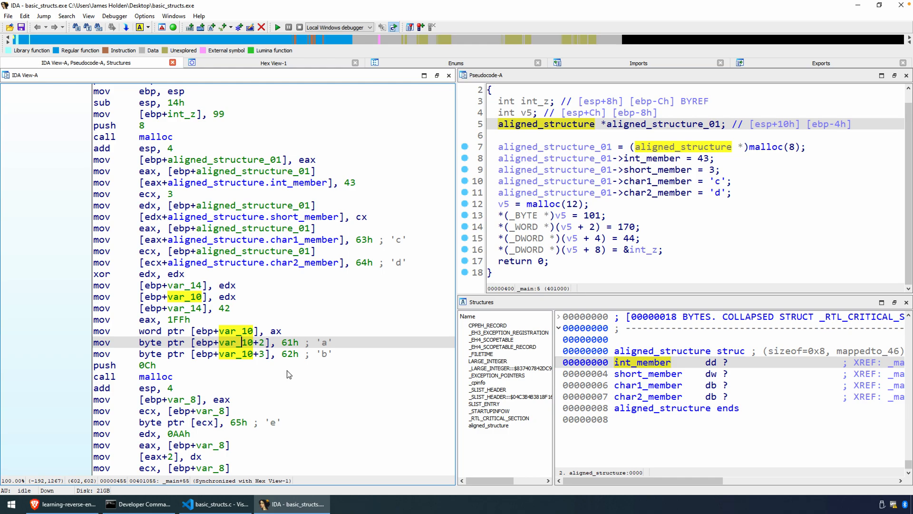
mouse_move(290, 373)
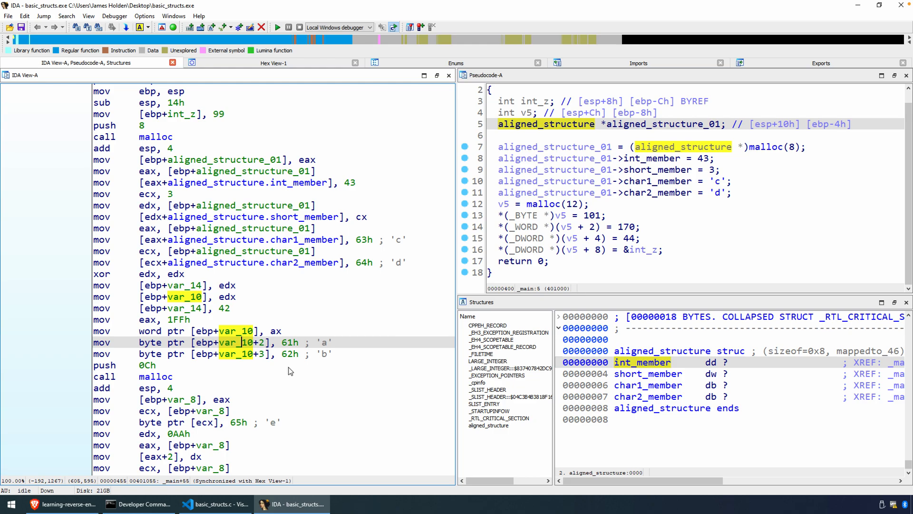
mouse_move(640, 358)
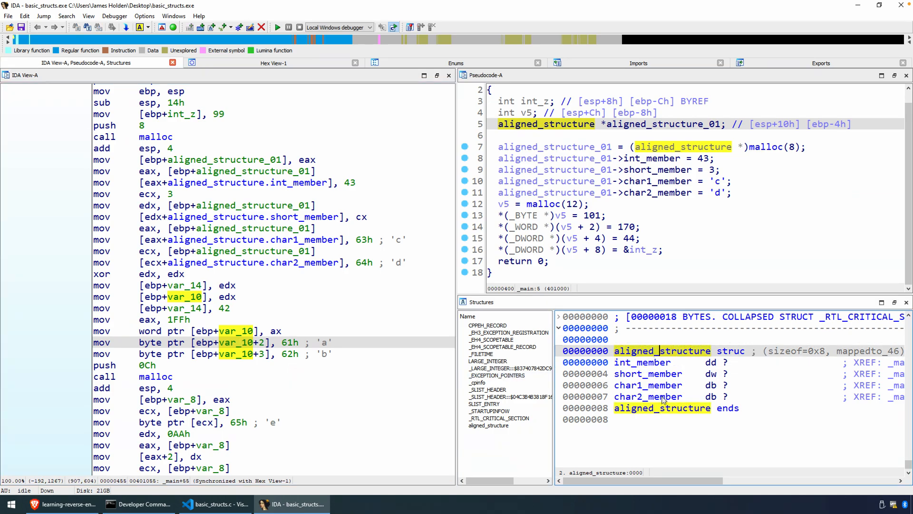
click(648, 373)
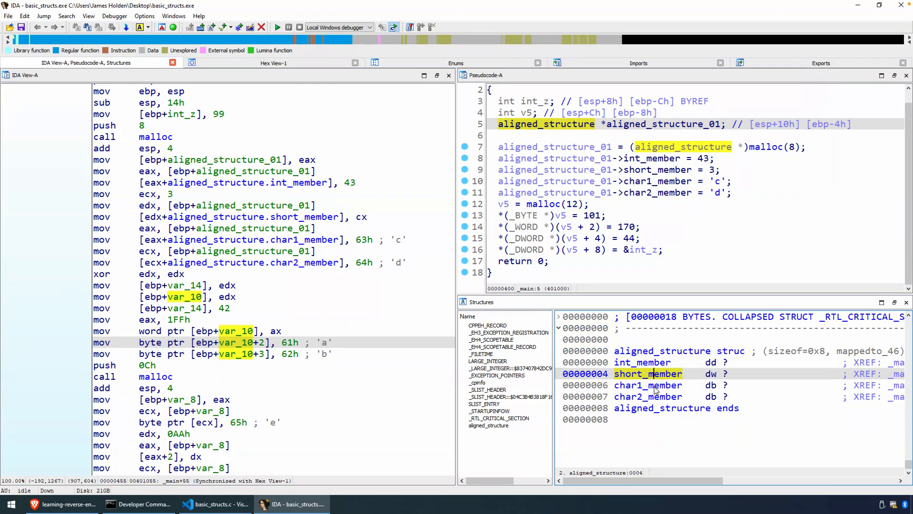
click(648, 396)
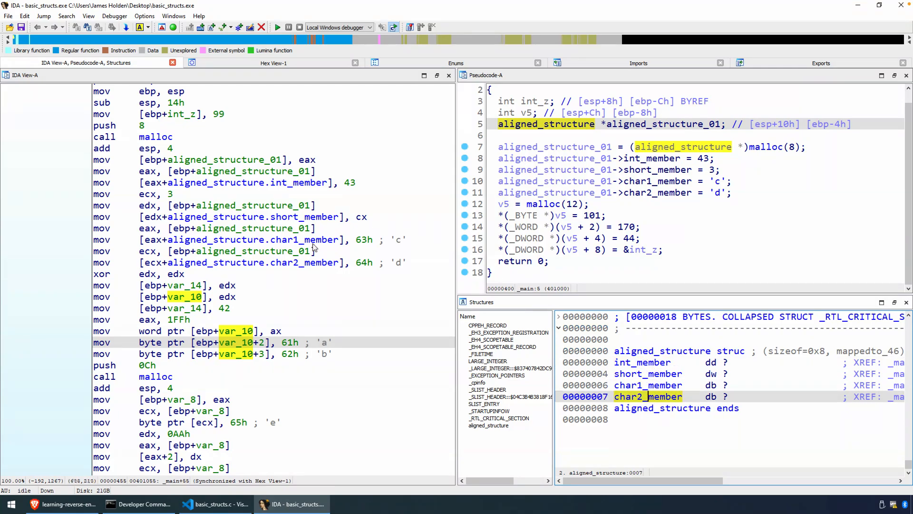
mouse_move(190, 312)
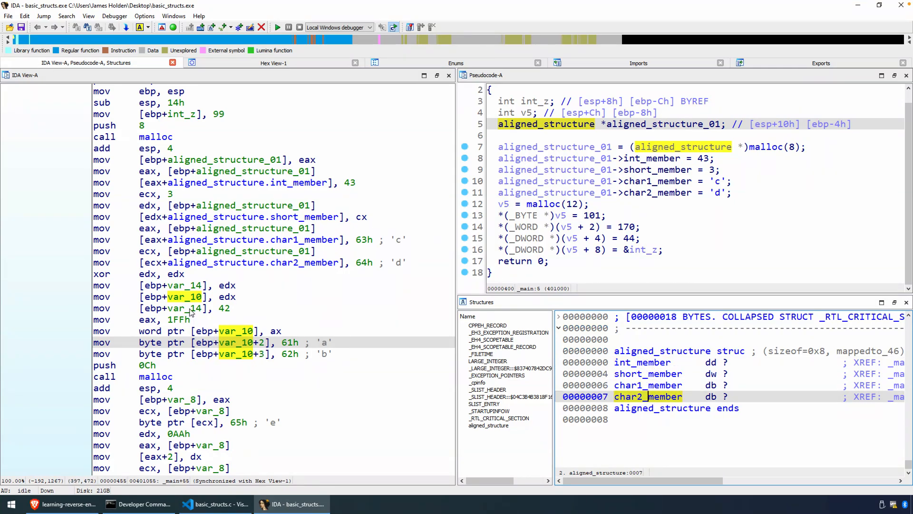
click(187, 309)
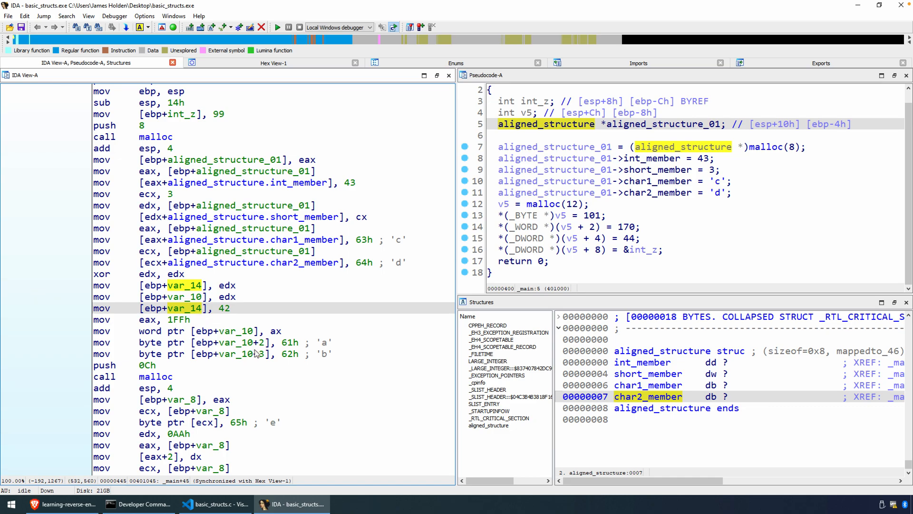
mouse_move(233, 354)
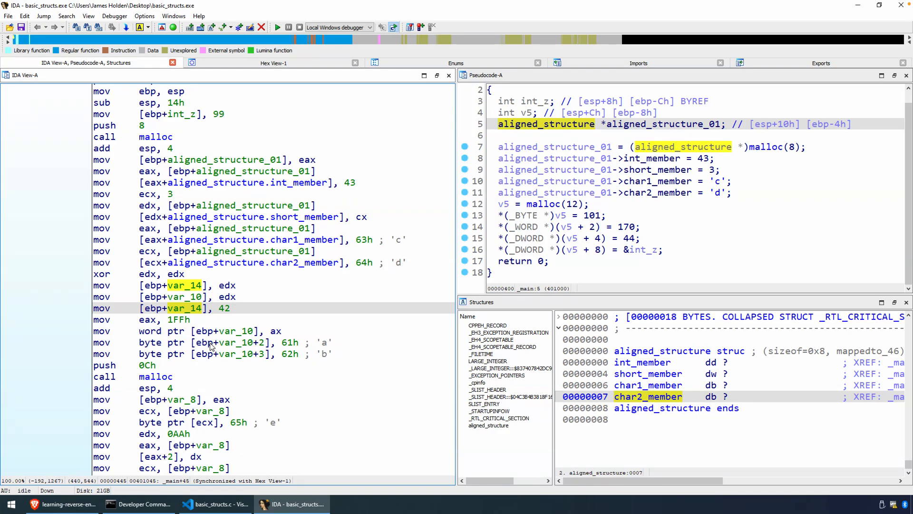
mouse_move(190, 288)
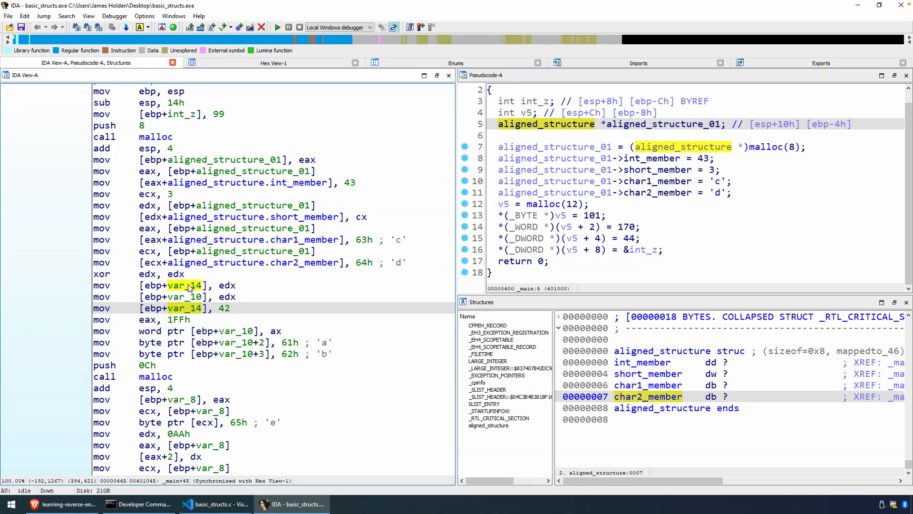
mouse_move(238, 338)
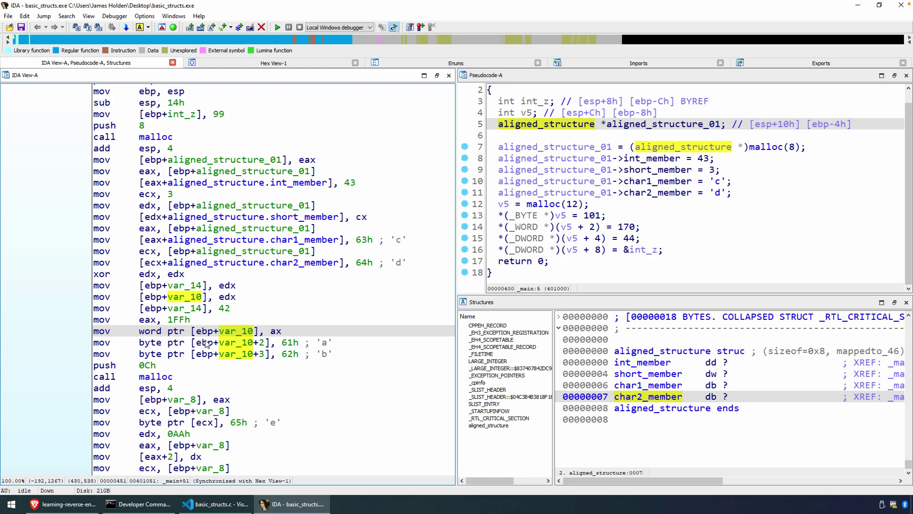
click(186, 285)
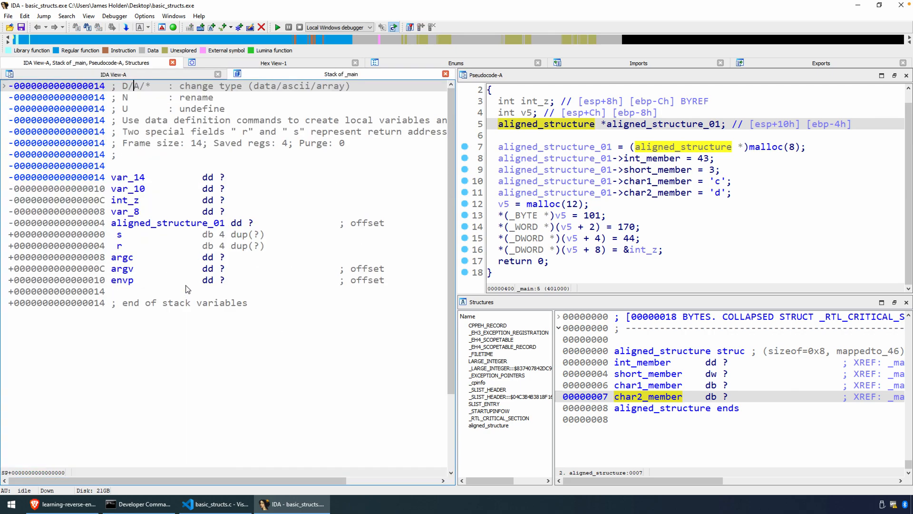
mouse_move(170, 220)
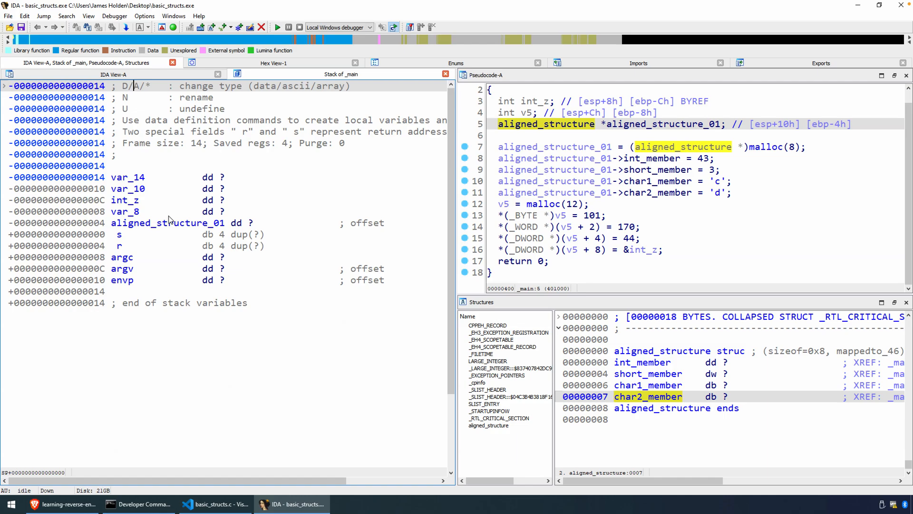
Step: Inspect the var_14 and var_10 slots in the Stack of _main frame
click(127, 177)
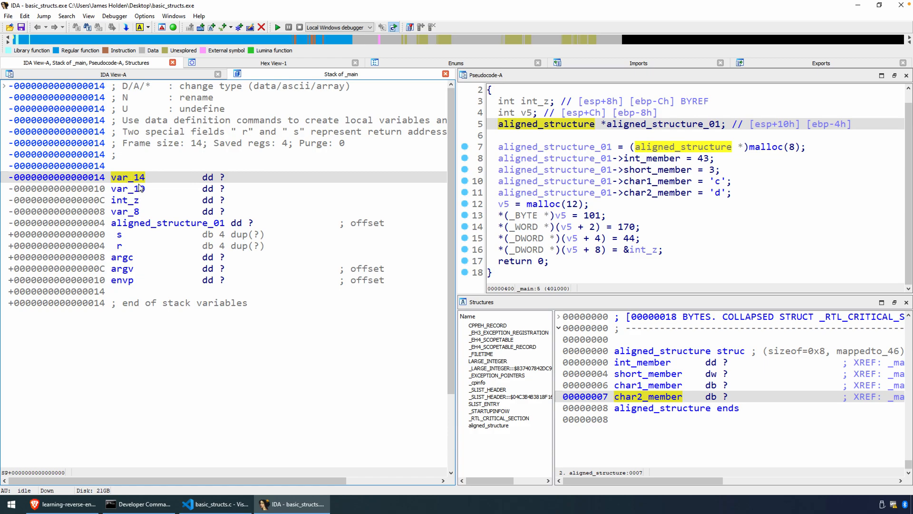
click(128, 188)
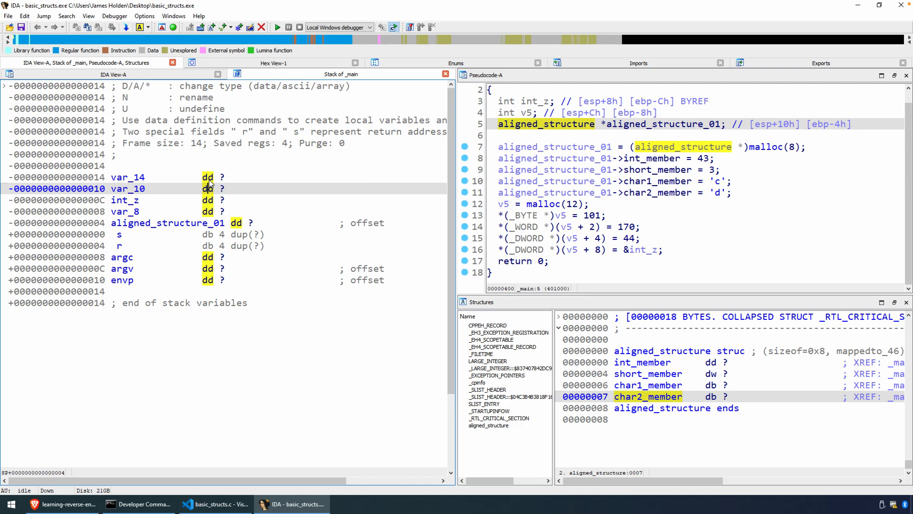
click(127, 177)
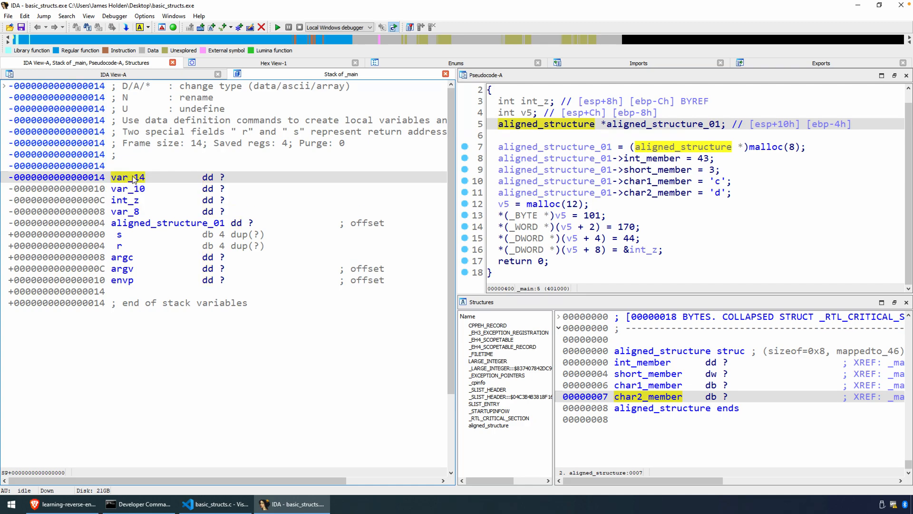
Step: Declare var_14 as a struct variable of type aligned_structure
right_click(128, 177)
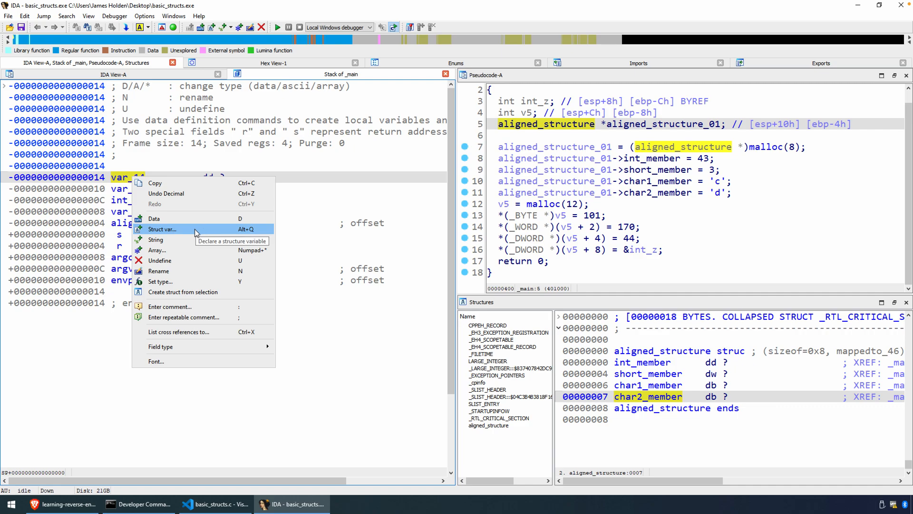
click(164, 228)
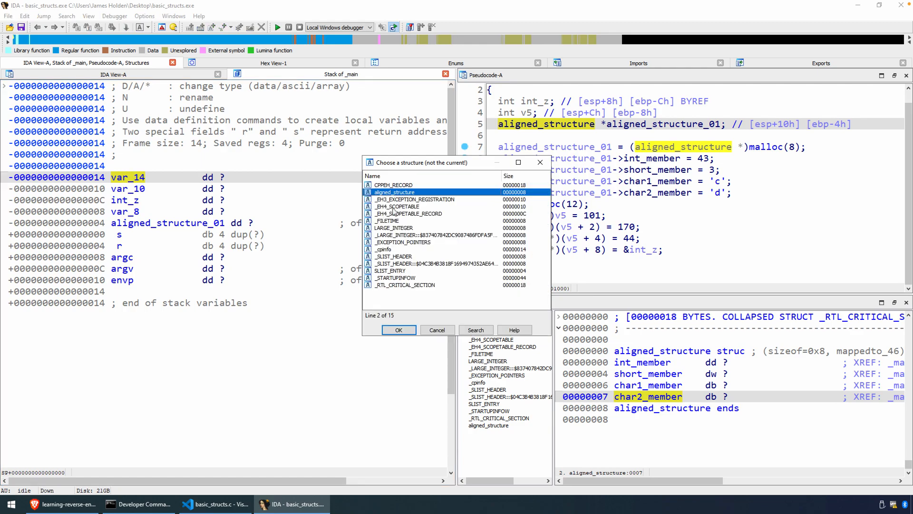
mouse_move(394, 194)
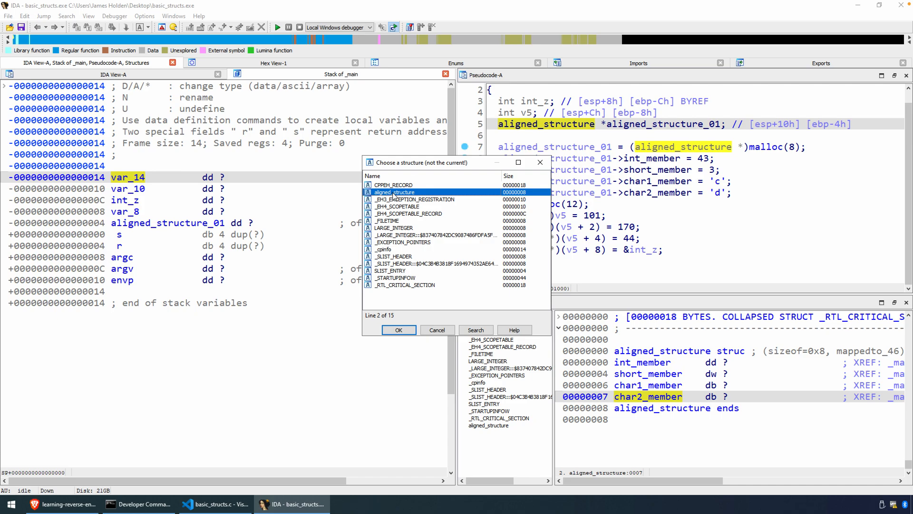
mouse_move(394, 196)
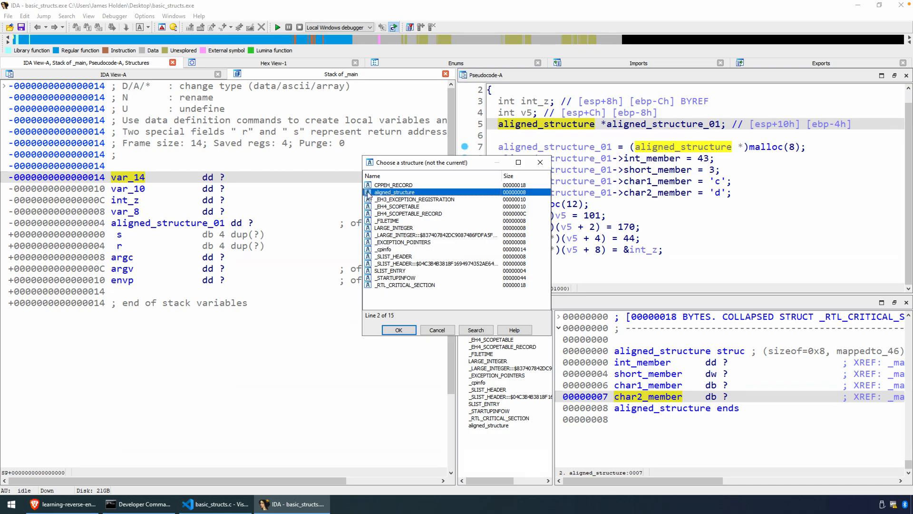
click(398, 329)
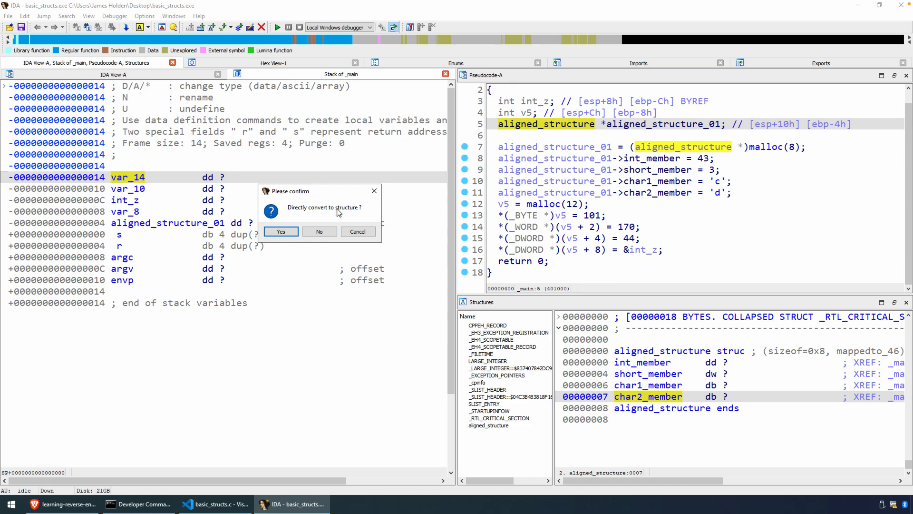
mouse_move(337, 212)
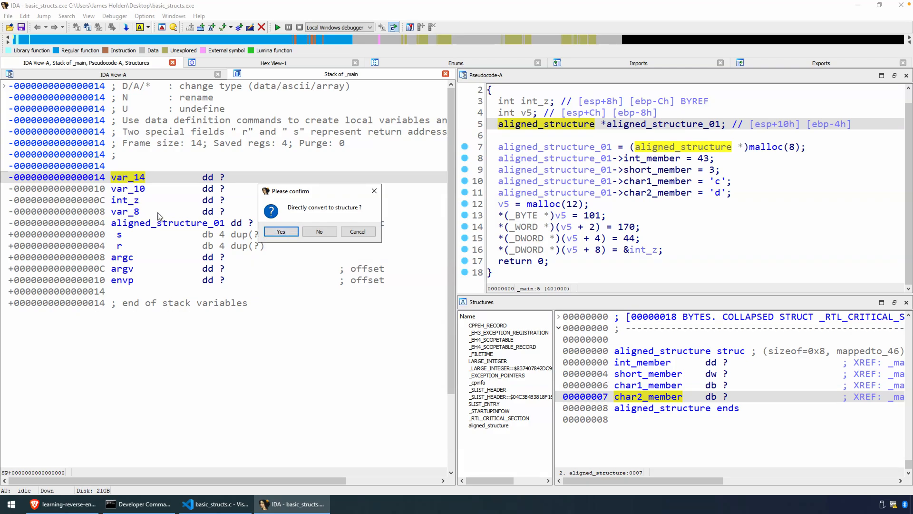
mouse_move(159, 190)
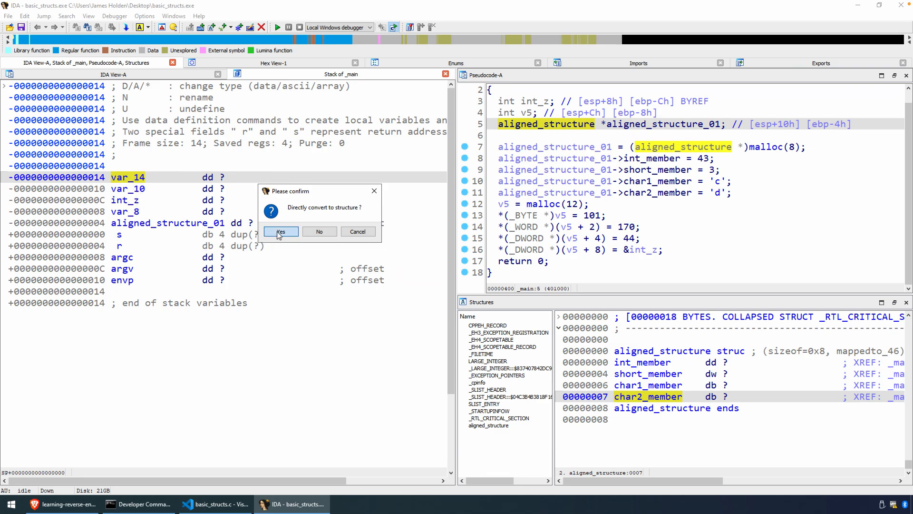
Step: Confirm the var_14 struct conversion and rename it aligned_structure_02
click(281, 231)
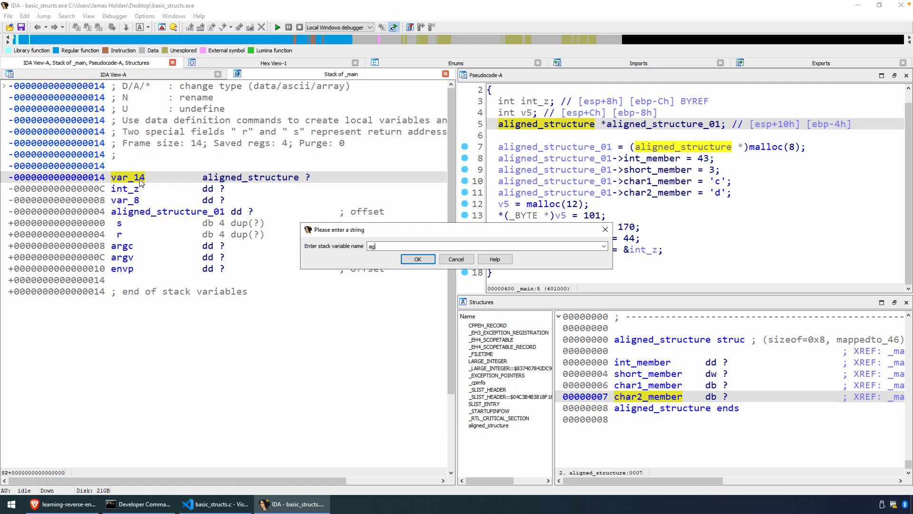
text(ligned_stru)
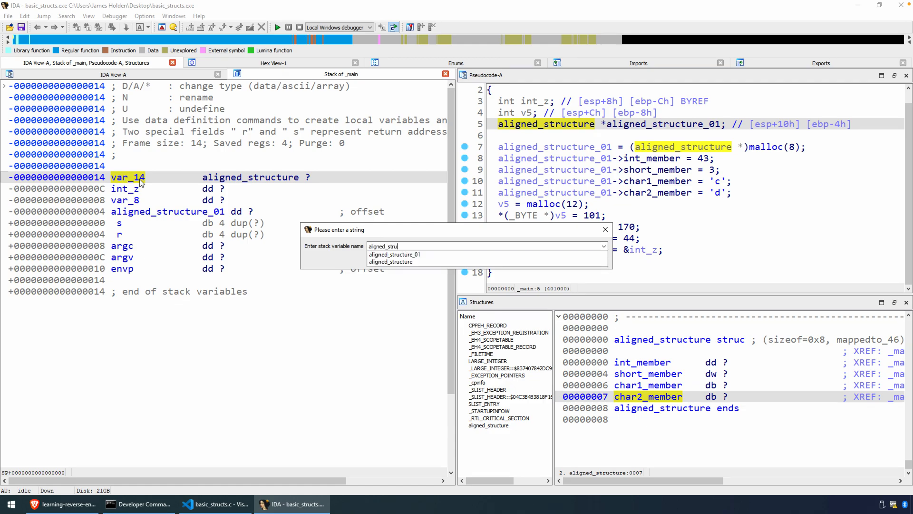
text(aligned_structure_02)
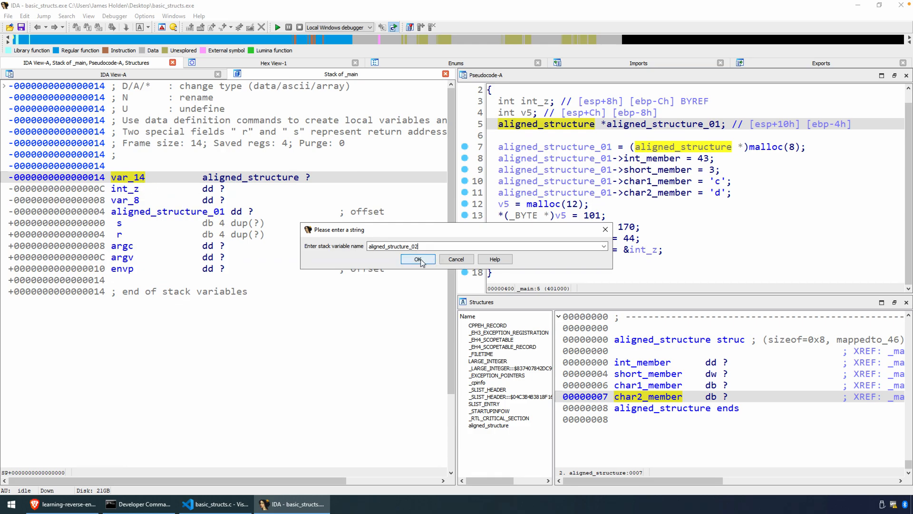
click(417, 259)
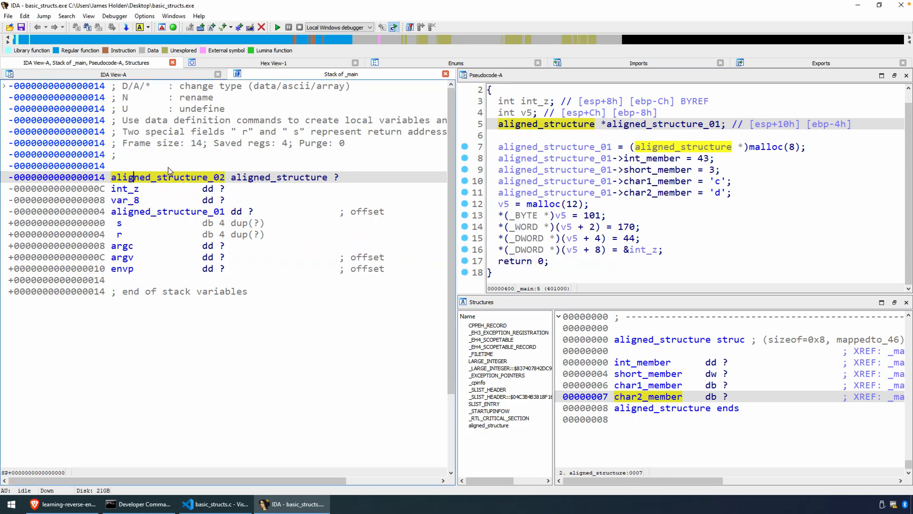
mouse_move(177, 169)
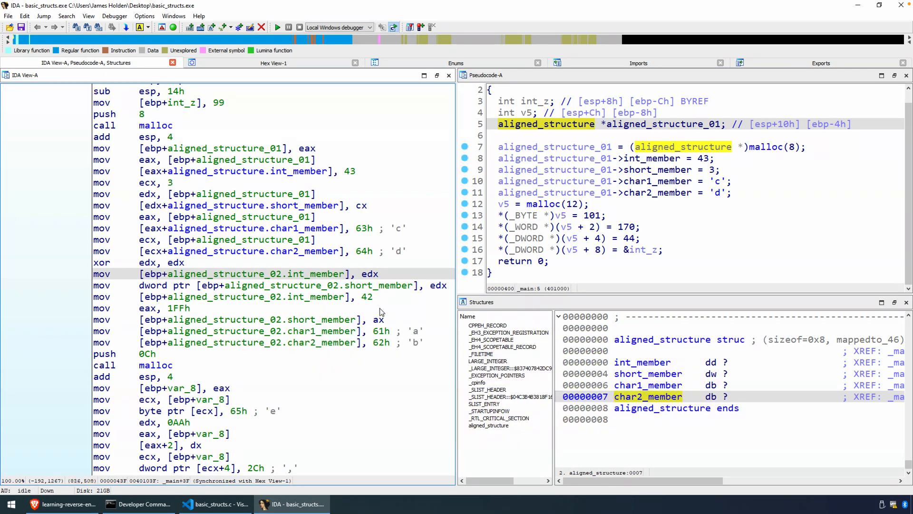
Step: Highlight the int_member and char2_member references of aligned_structure_02 in main
click(315, 274)
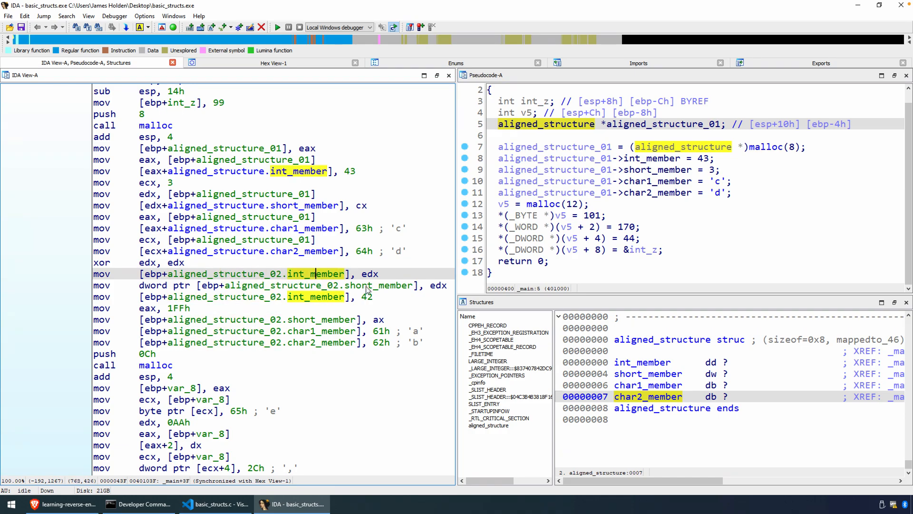
click(317, 319)
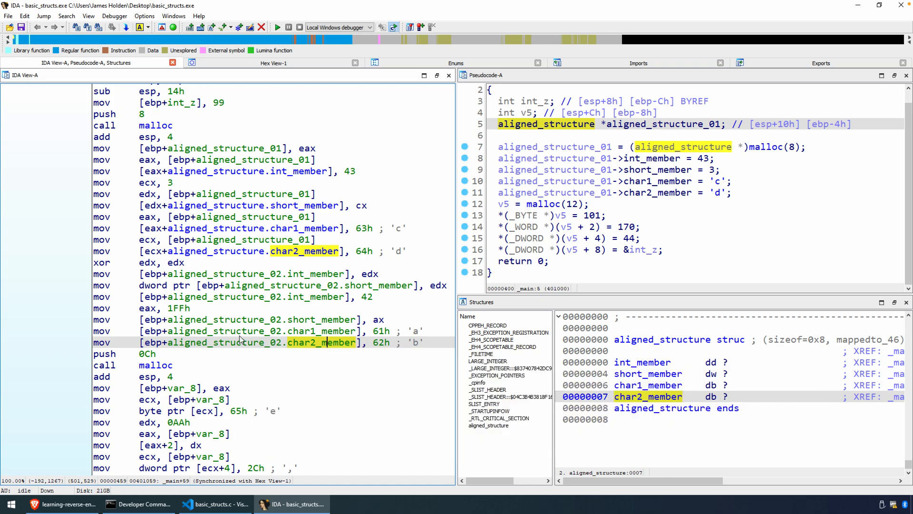
mouse_move(318, 378)
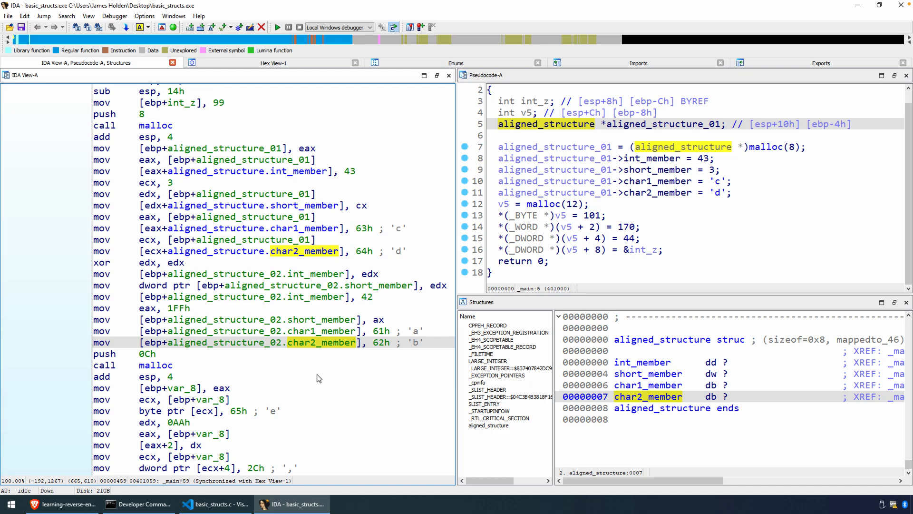
mouse_move(335, 283)
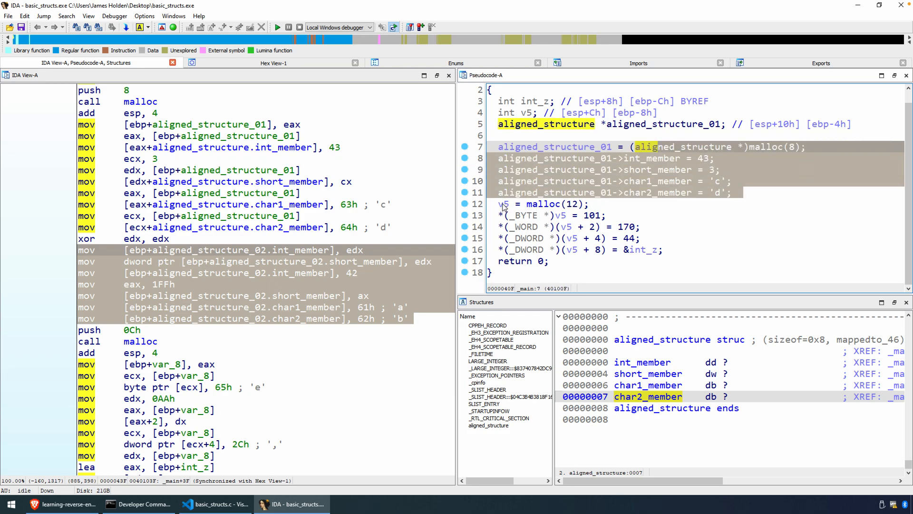
click(643, 249)
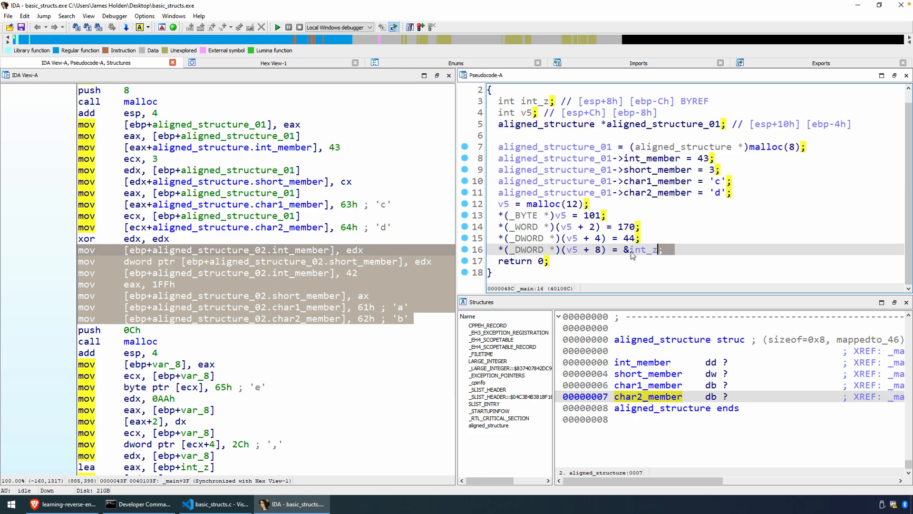
click(506, 204)
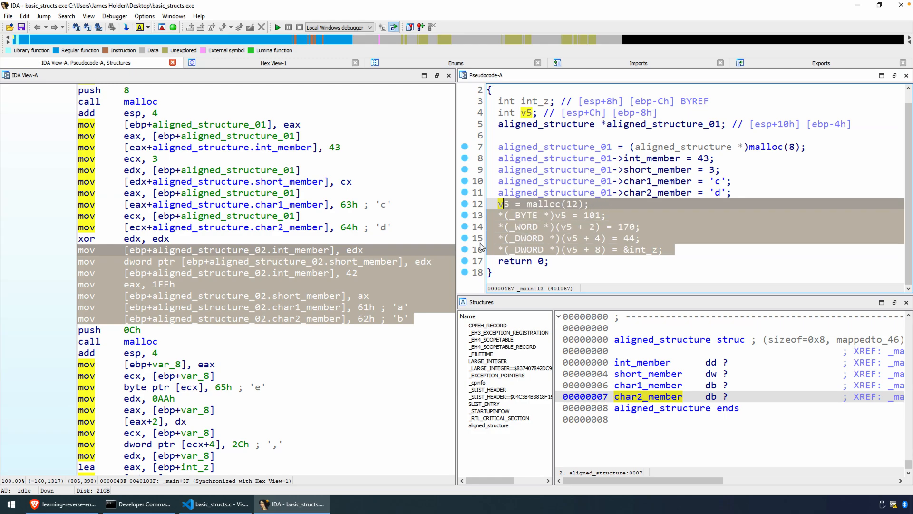
click(160, 284)
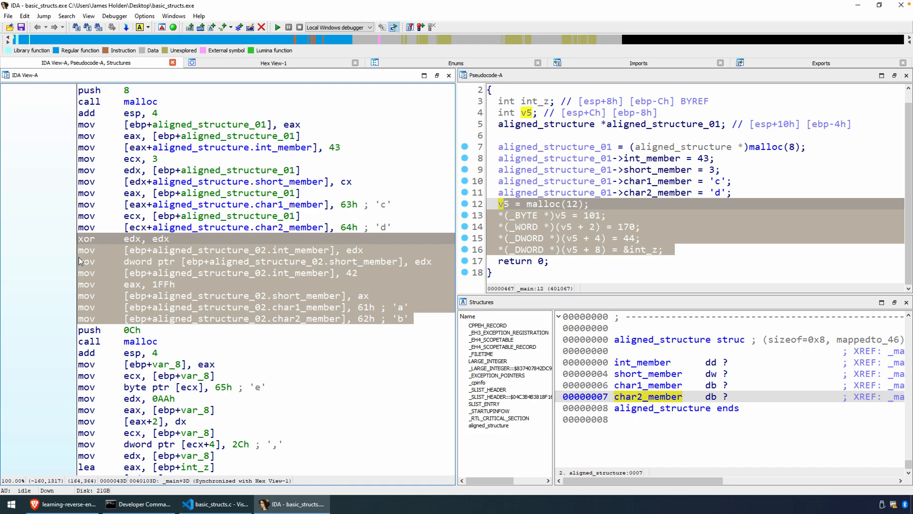
mouse_move(107, 283)
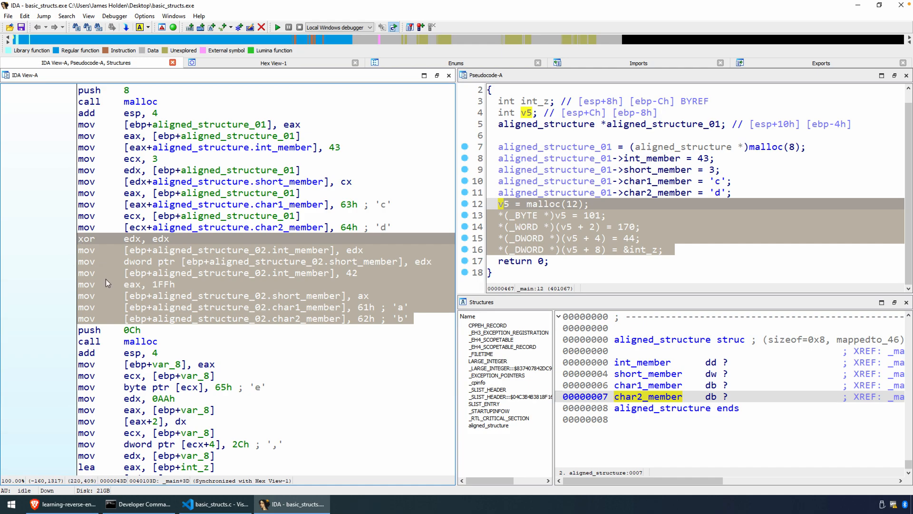
mouse_move(109, 286)
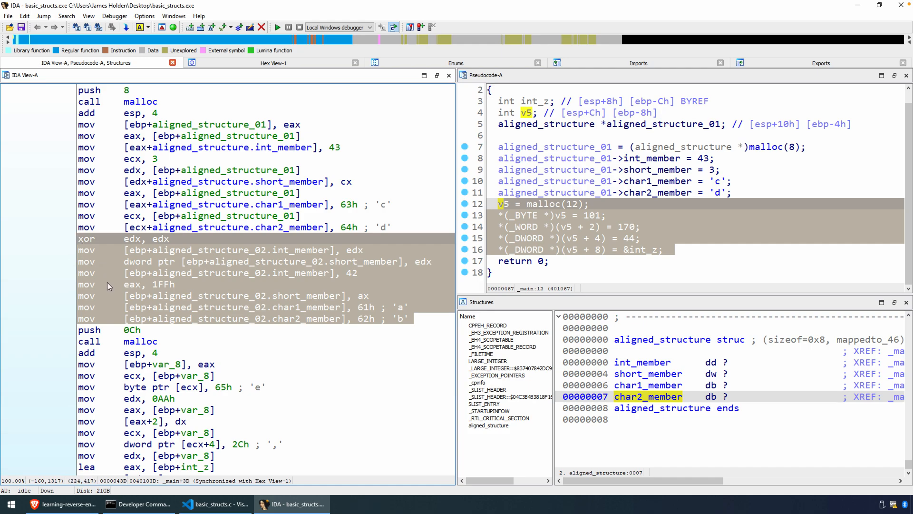
mouse_move(574, 228)
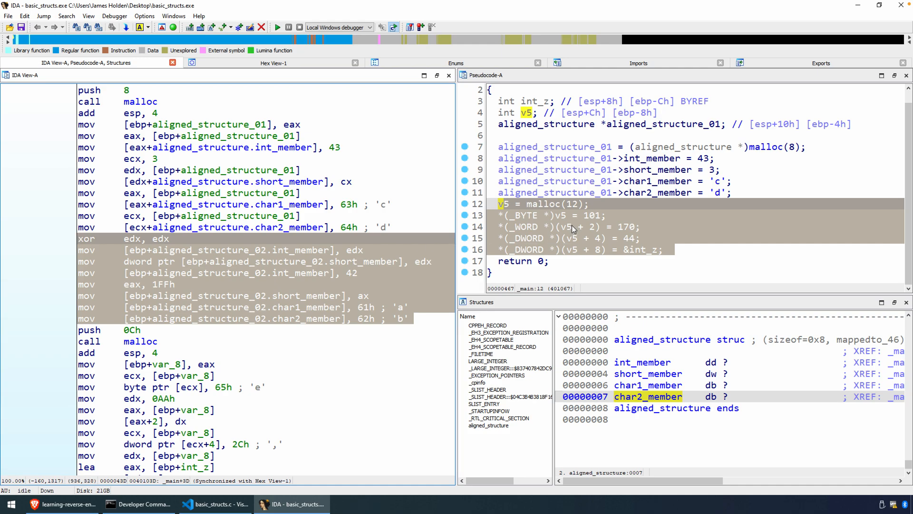
mouse_move(182, 246)
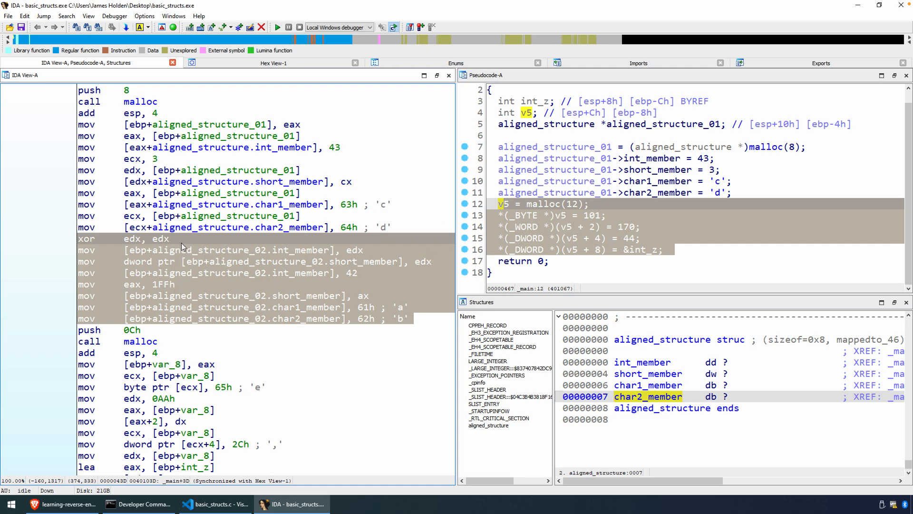
mouse_move(203, 325)
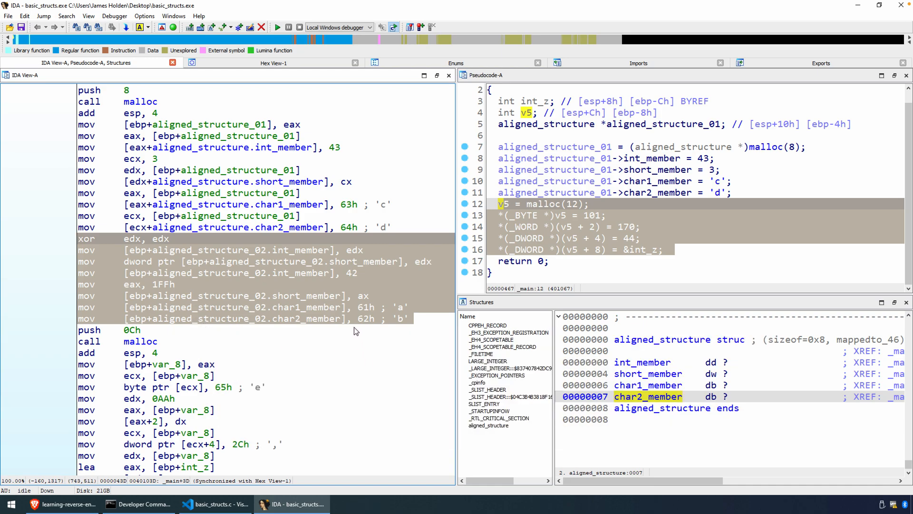
mouse_move(350, 311)
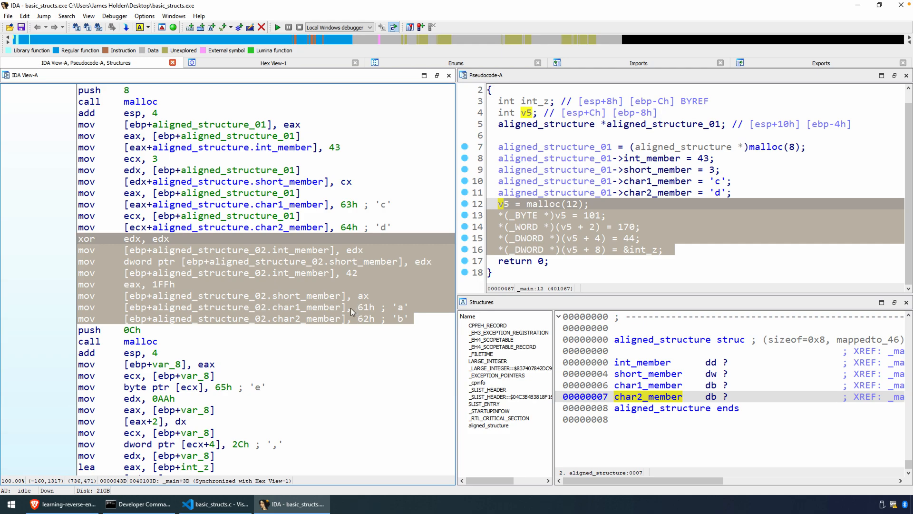
mouse_move(586, 213)
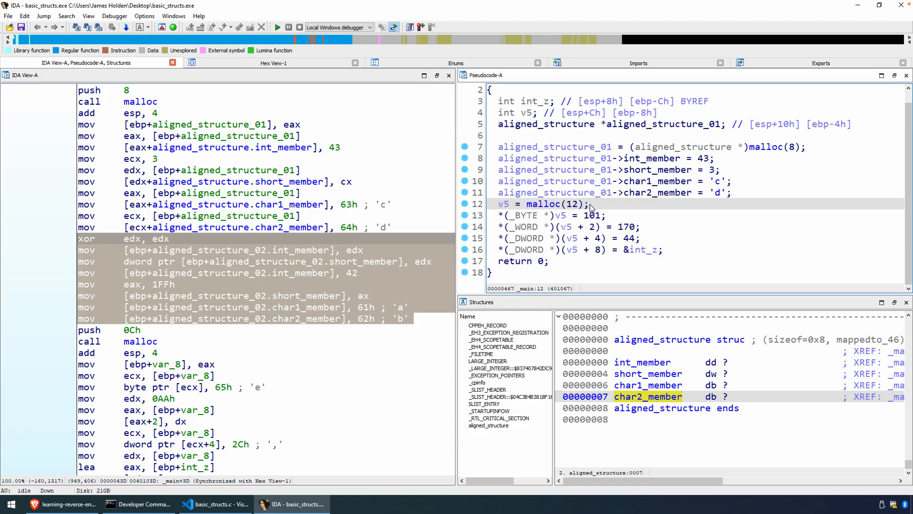
mouse_move(455, 204)
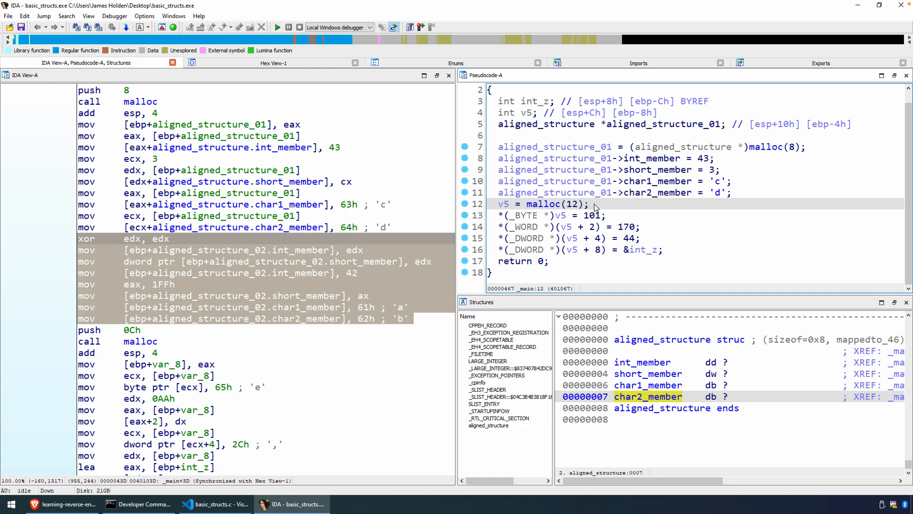
mouse_move(327, 315)
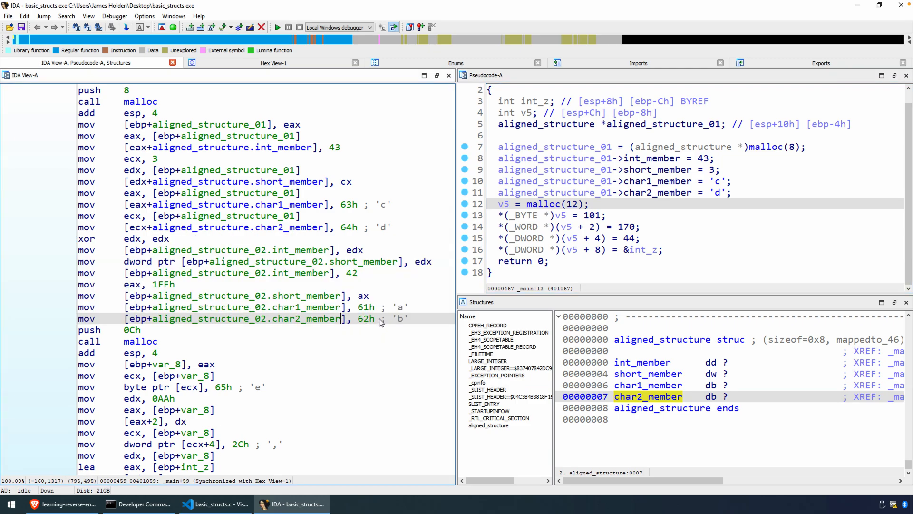
mouse_move(390, 325)
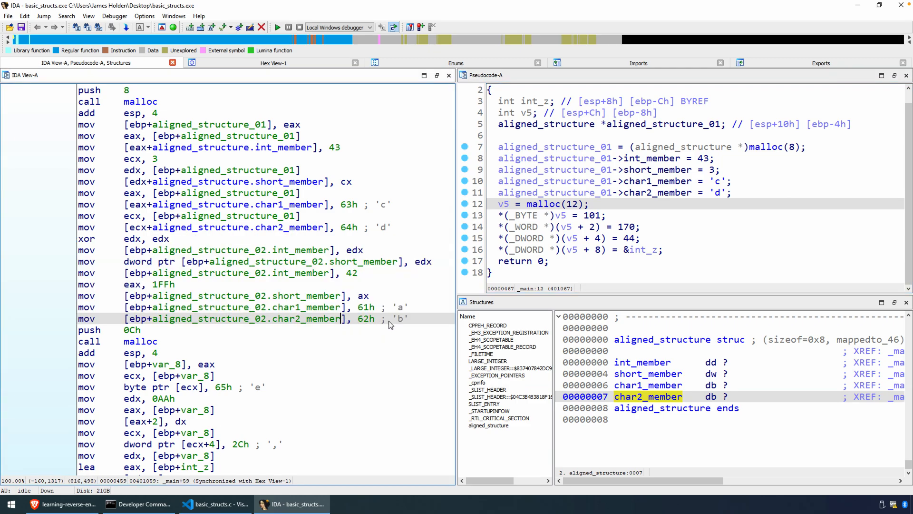
mouse_move(380, 324)
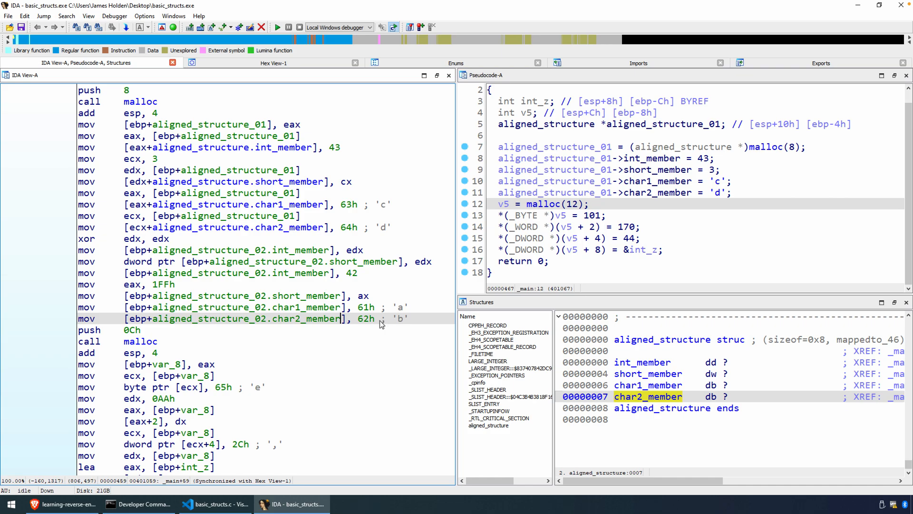
mouse_move(603, 209)
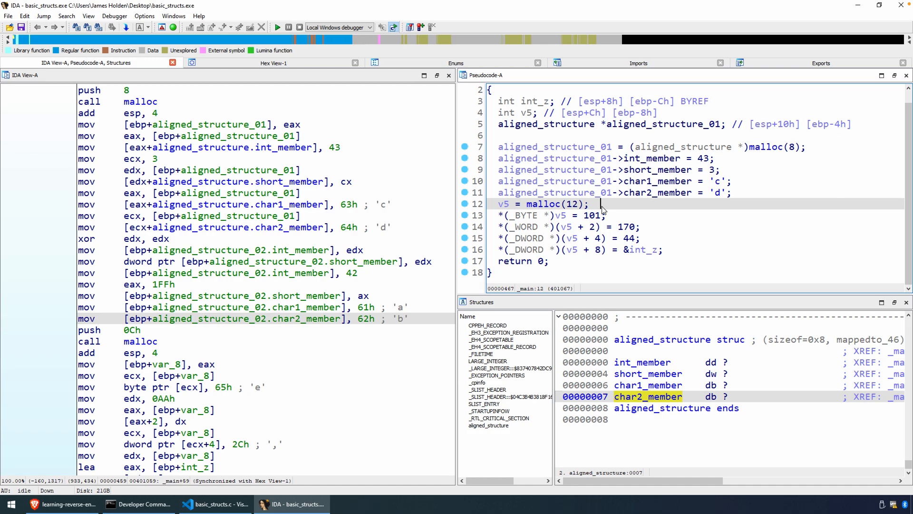
mouse_move(215, 504)
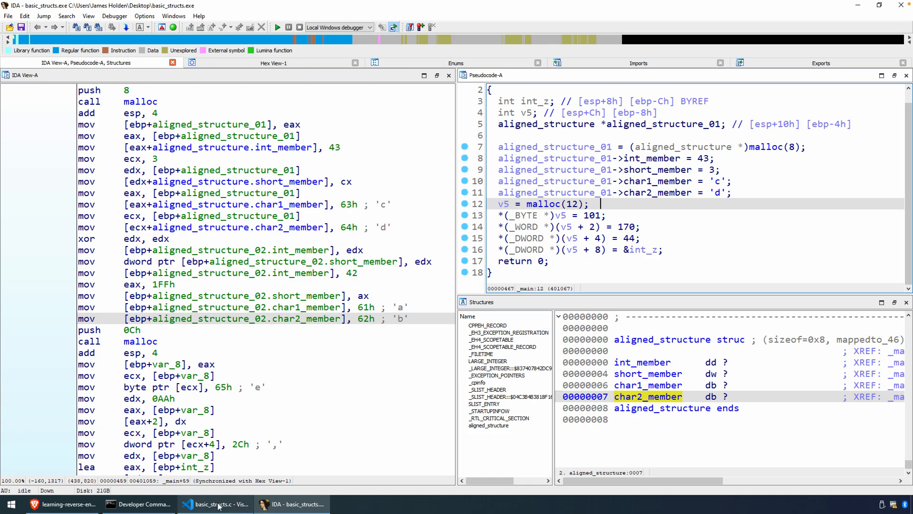
Step: Switch to basic_structs.c in Visual Studio Code from the taskbar
click(215, 504)
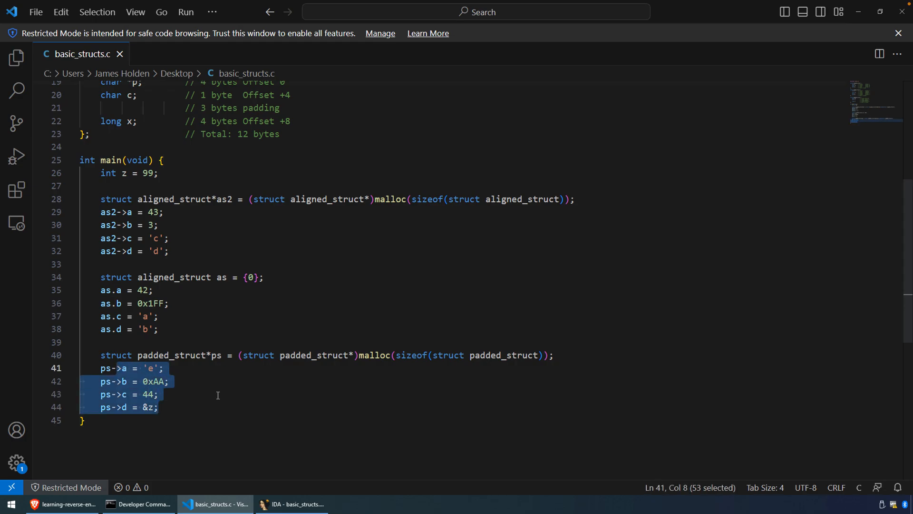
mouse_move(220, 389)
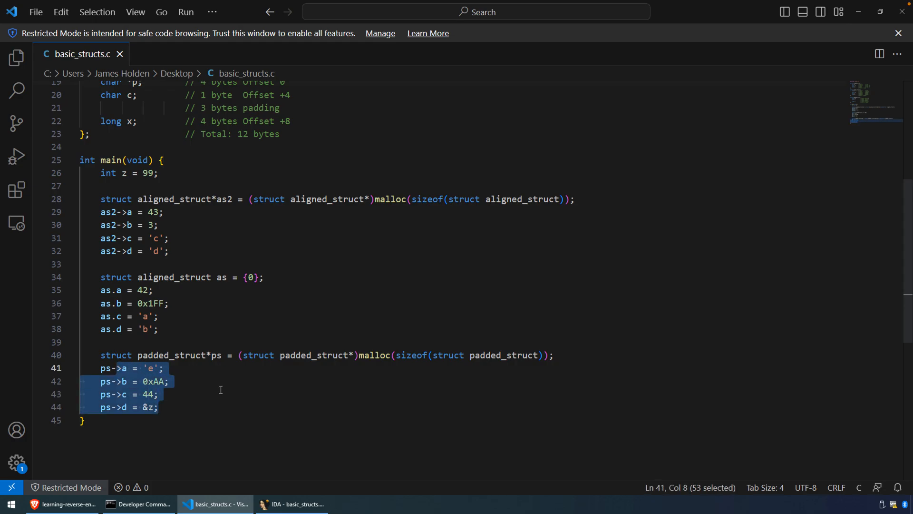
mouse_move(392, 318)
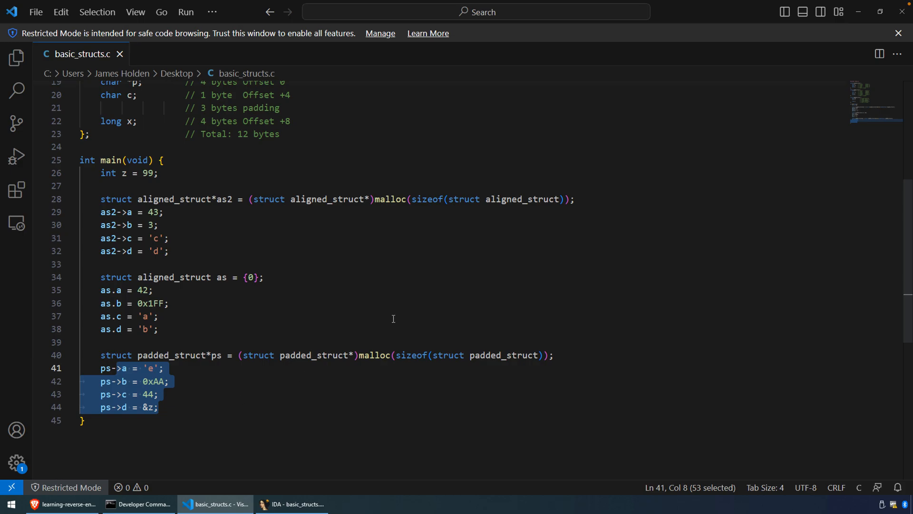